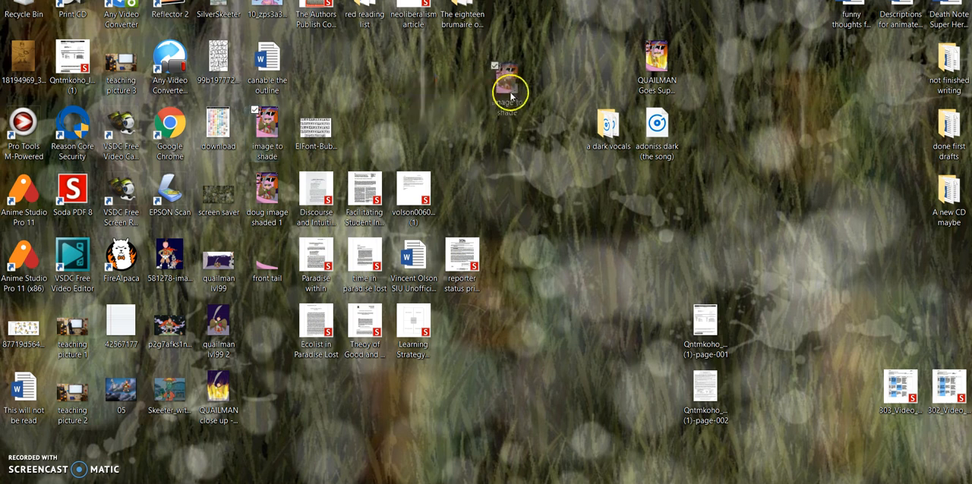
pyautogui.moveTo(680, 63)
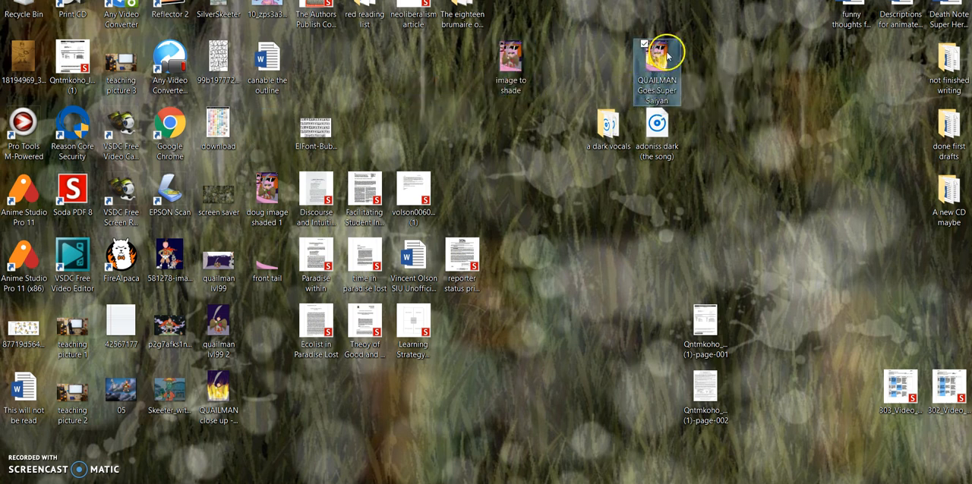
pyautogui.moveTo(659, 66)
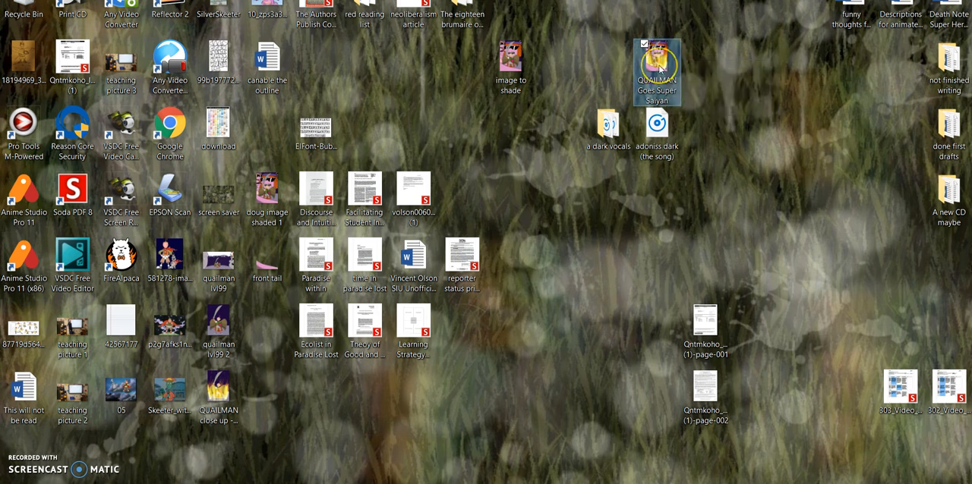
# Step: View the finished Quail Man illustration from the desktop in Photos
pyautogui.doubleClick(657, 68)
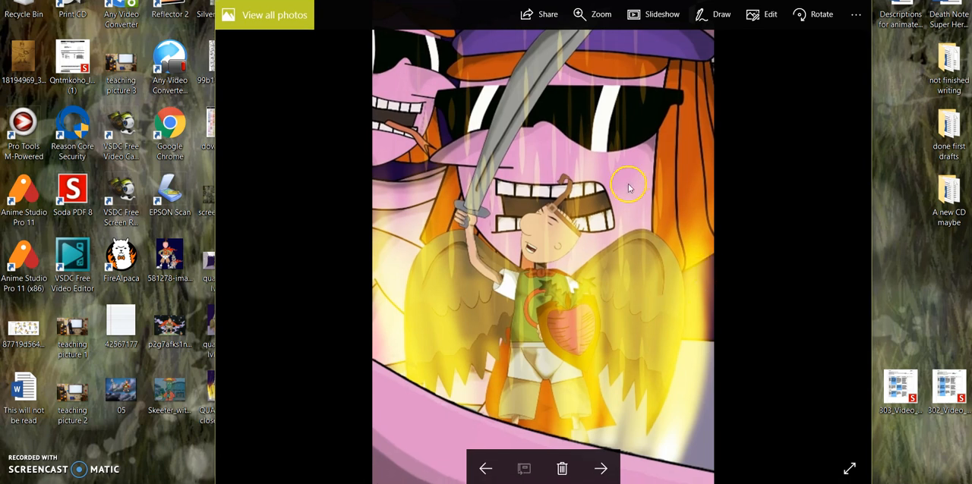
pyautogui.moveTo(569, 90)
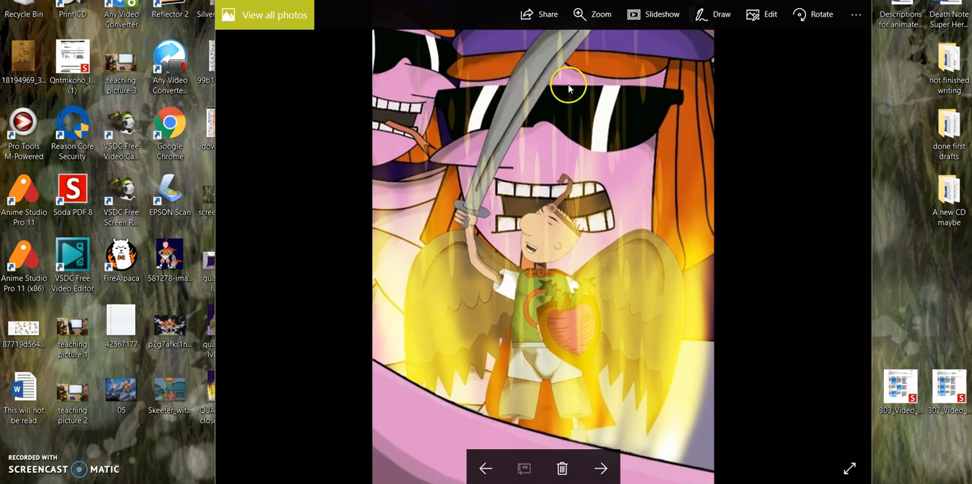
pyautogui.moveTo(574, 303)
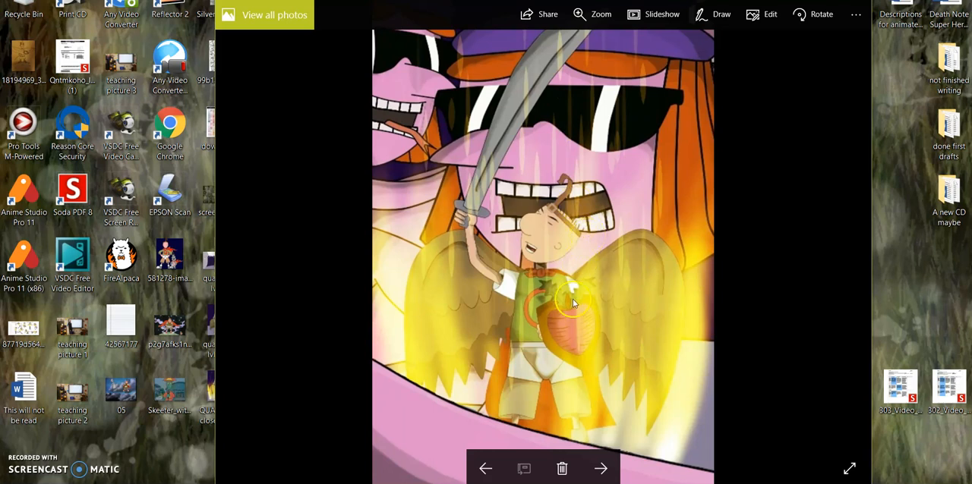
pyautogui.moveTo(504, 292)
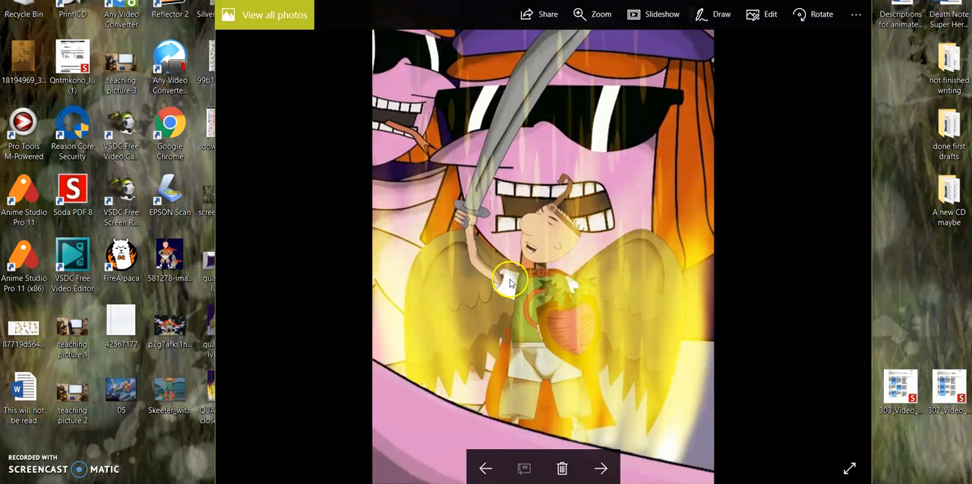
pyautogui.moveTo(465, 225)
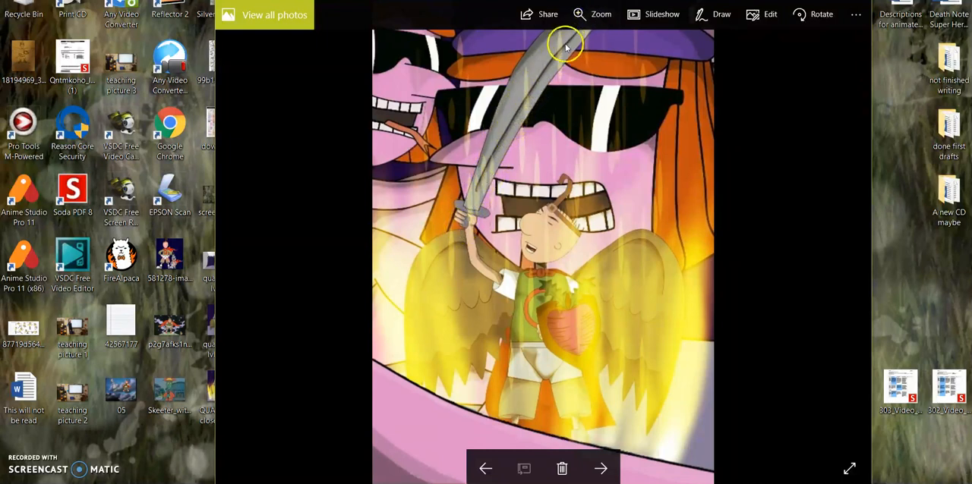
pyautogui.moveTo(548, 73)
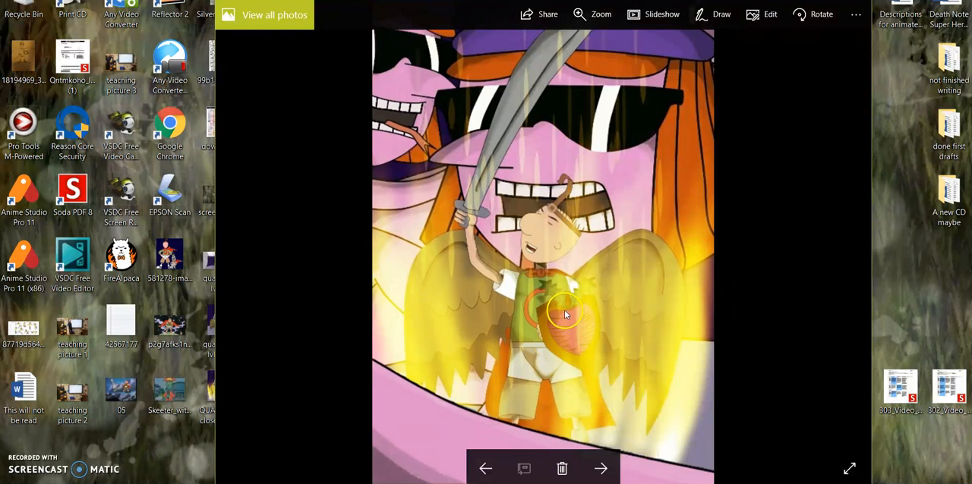
pyautogui.moveTo(548, 290)
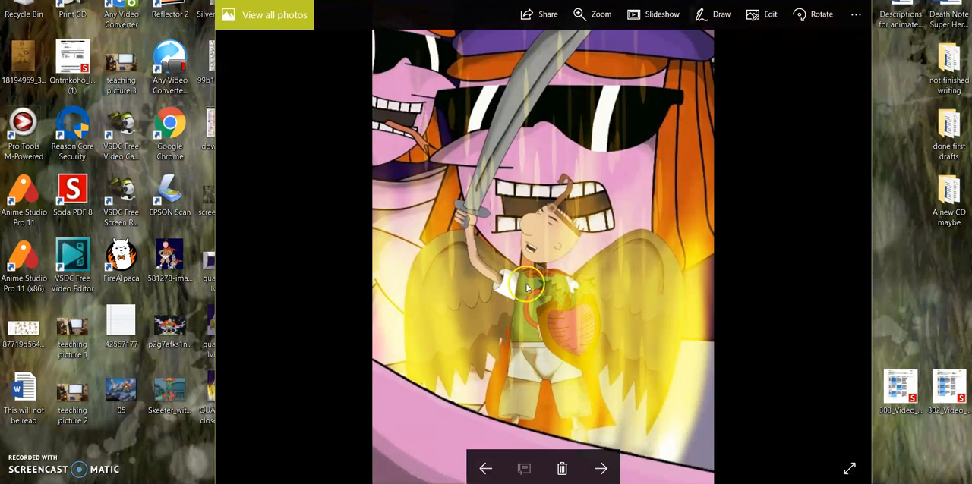
pyautogui.moveTo(607, 346)
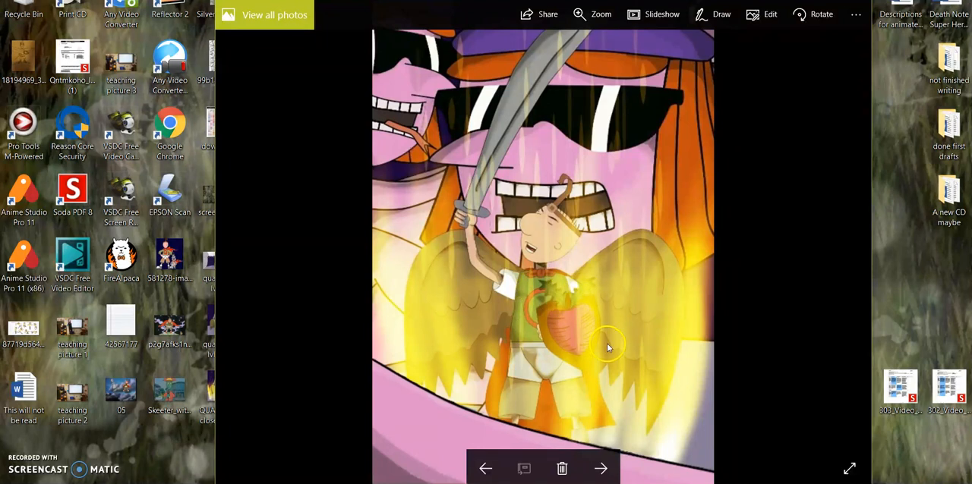
pyautogui.moveTo(534, 306)
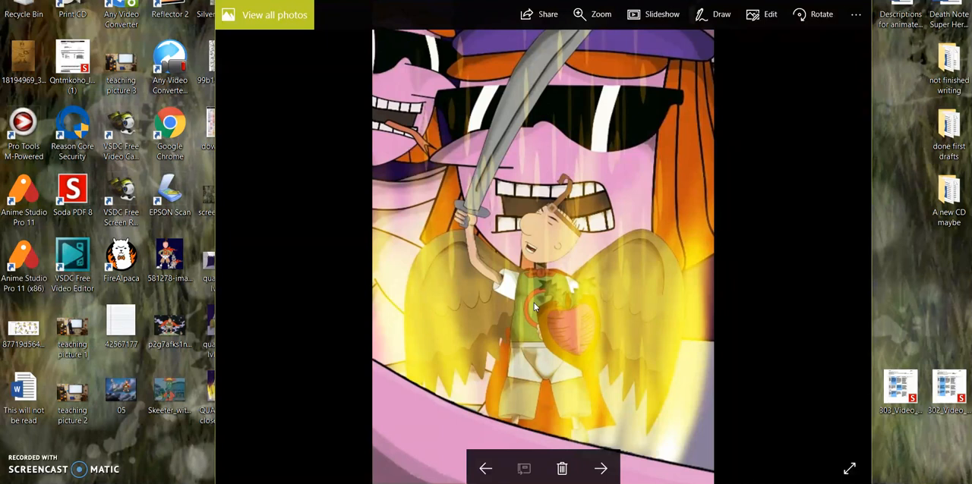
pyautogui.moveTo(527, 355)
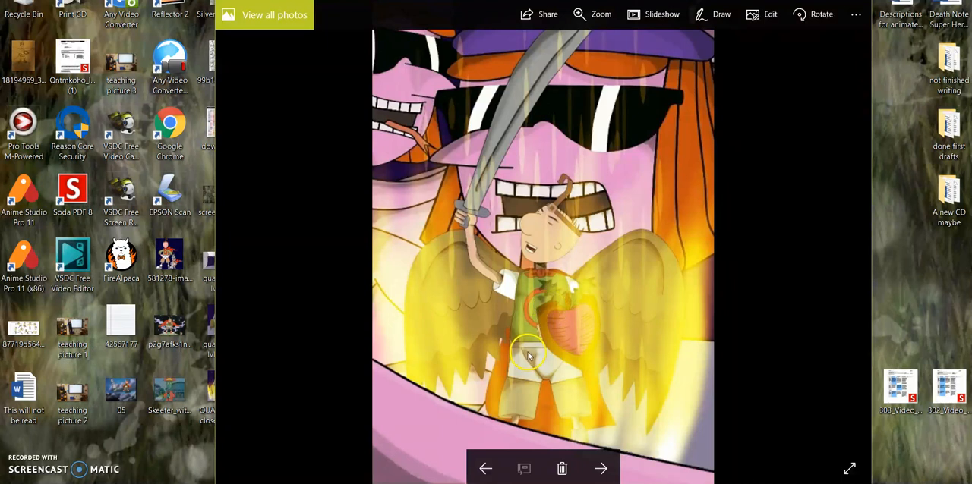
pyautogui.moveTo(487, 373)
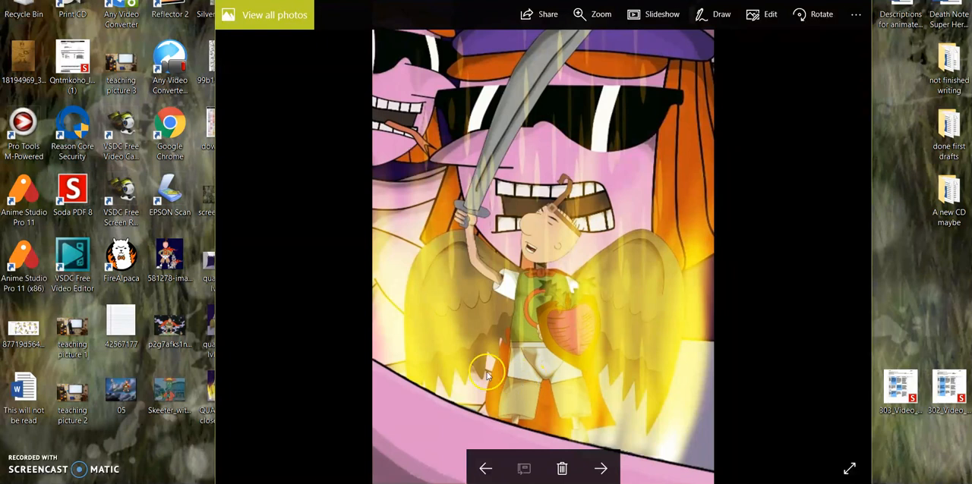
pyautogui.moveTo(516, 364)
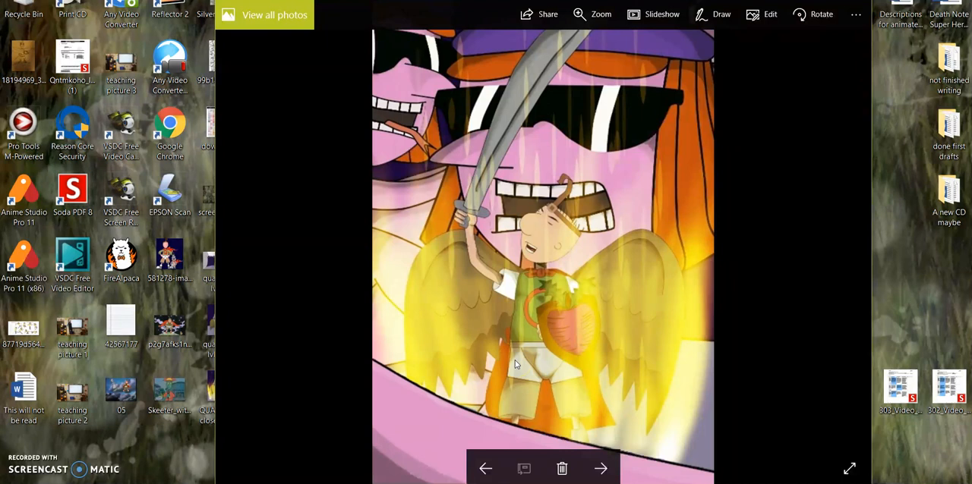
pyautogui.moveTo(641, 270)
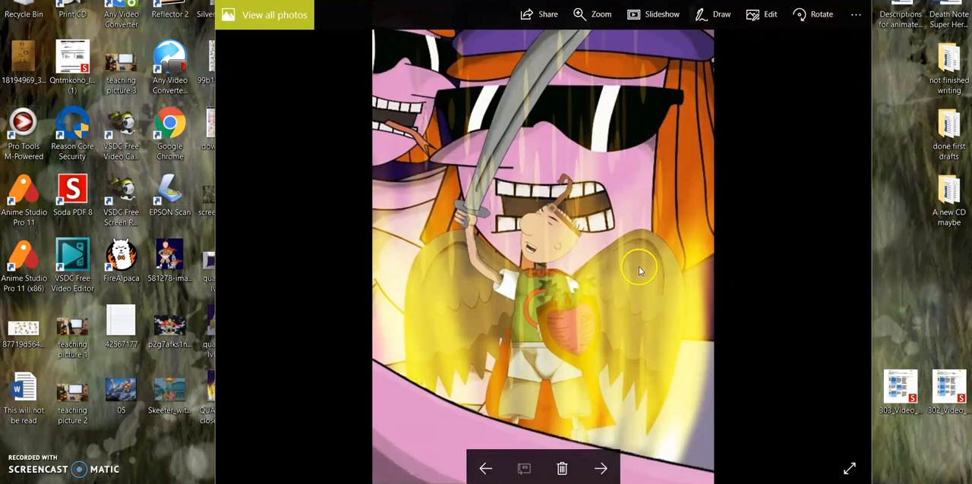
pyautogui.moveTo(508, 362)
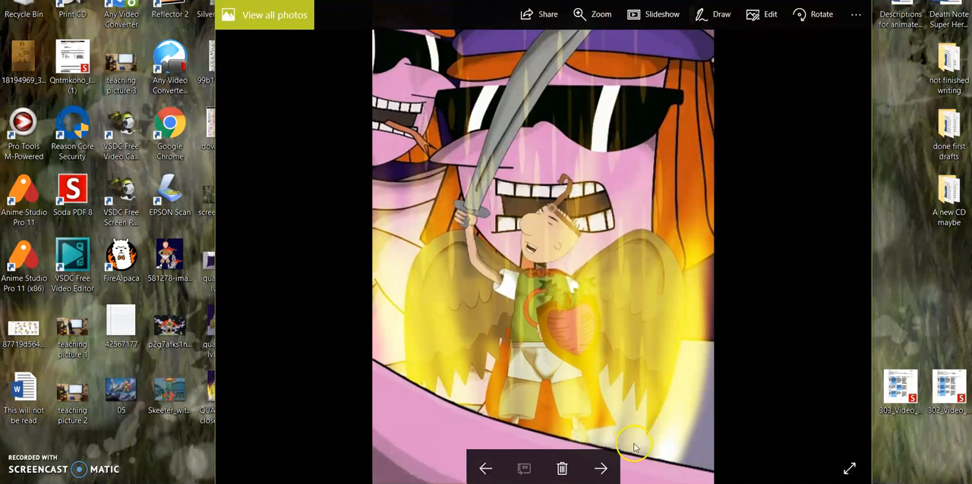
pyautogui.moveTo(513, 428)
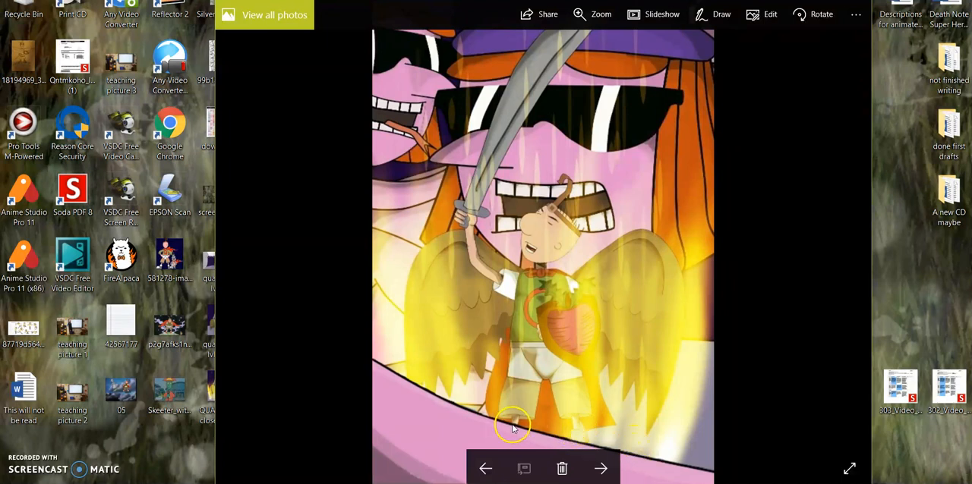
pyautogui.moveTo(583, 431)
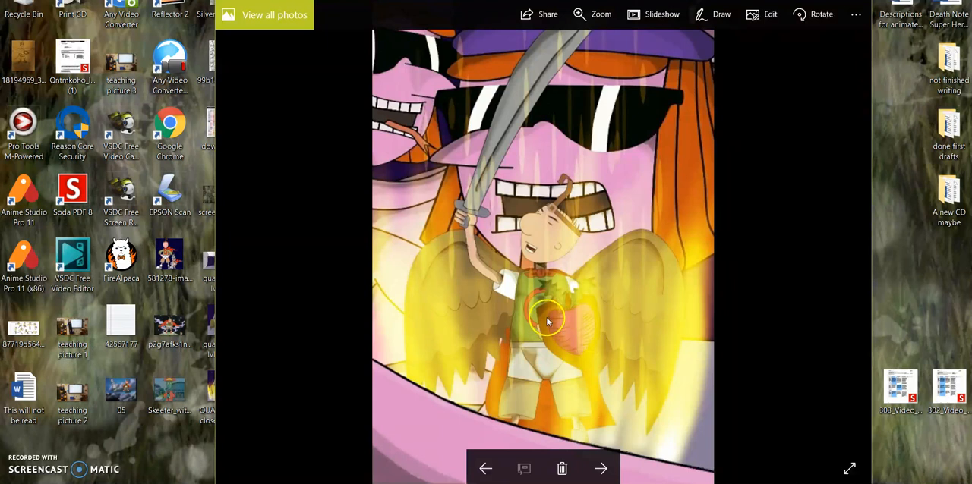
pyautogui.moveTo(476, 211)
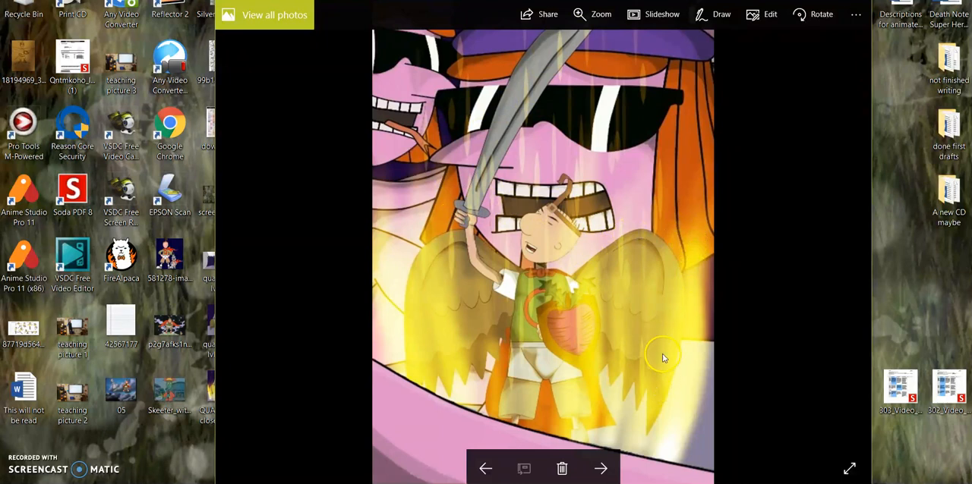
pyautogui.moveTo(380, 331)
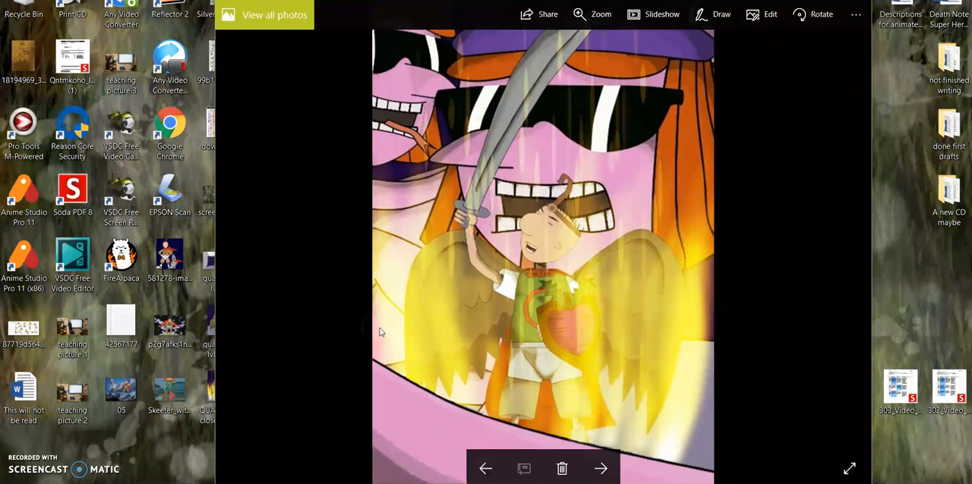
pyautogui.moveTo(599, 301)
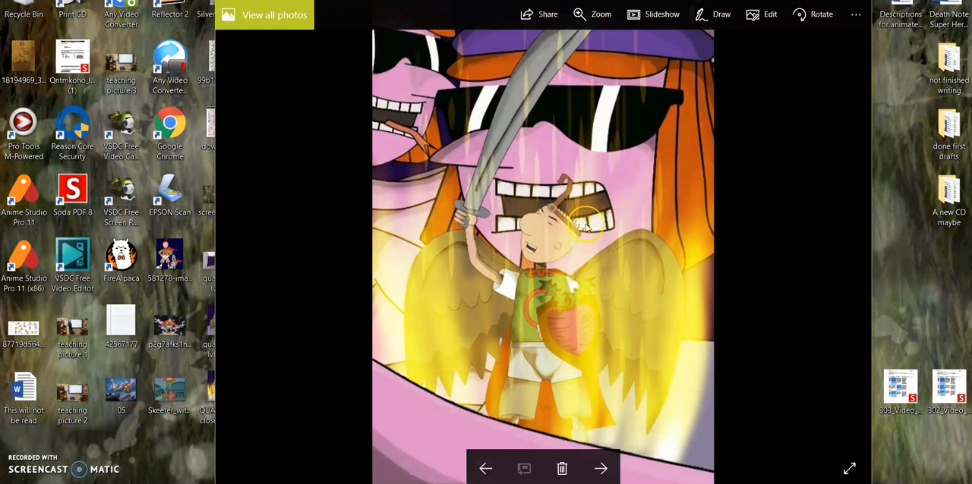
pyautogui.moveTo(604, 106)
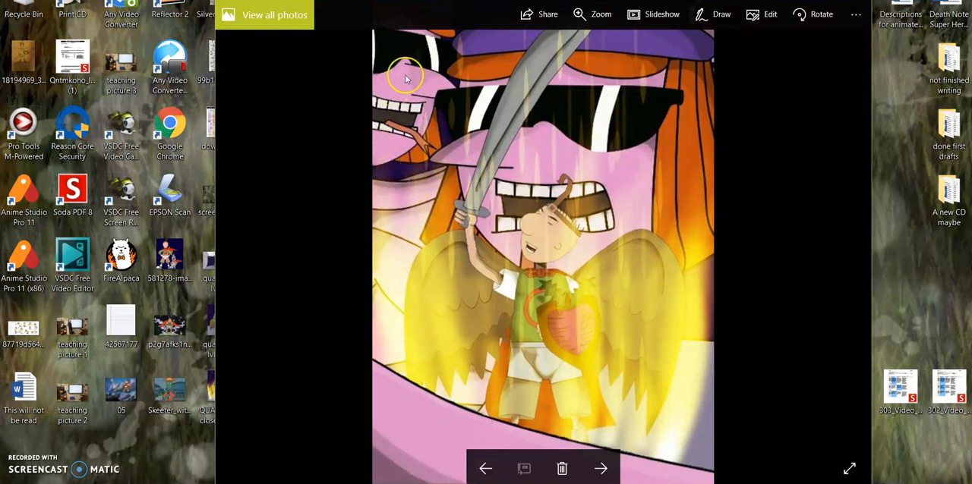
pyautogui.moveTo(725, 79)
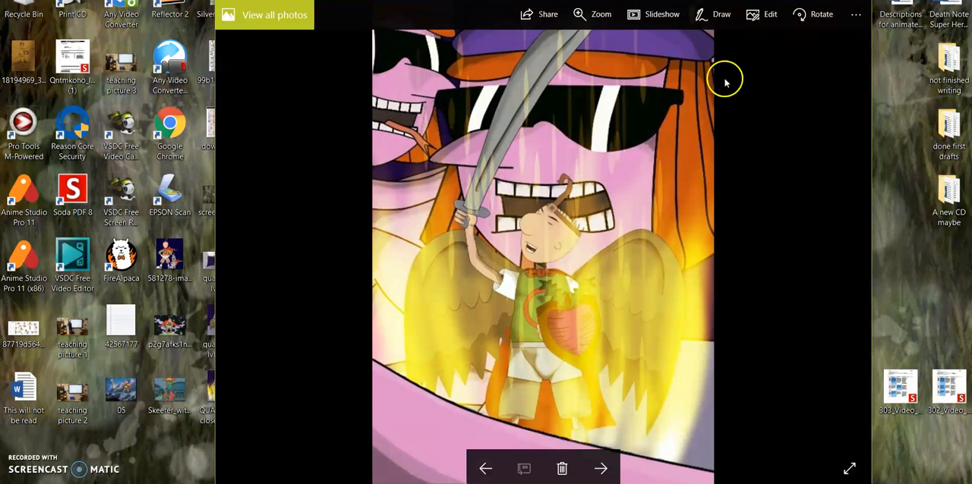
pyautogui.moveTo(551, 161)
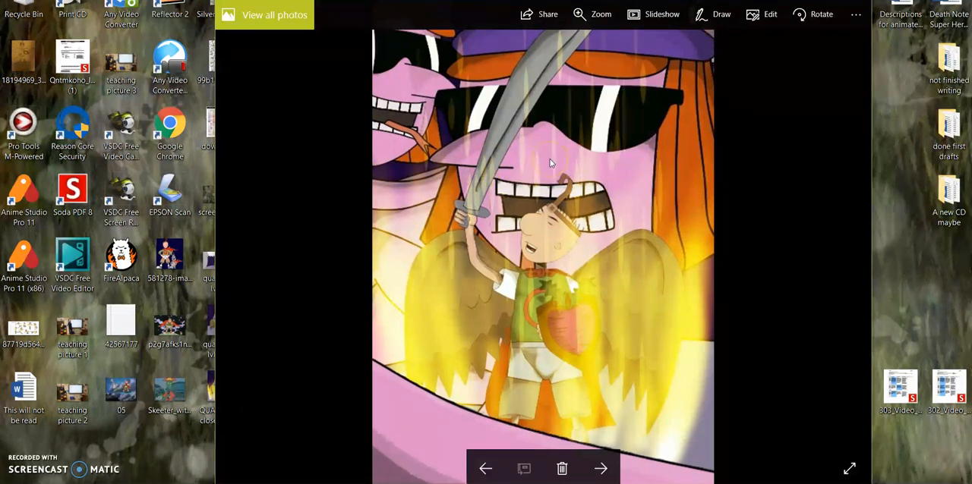
pyautogui.moveTo(426, 382)
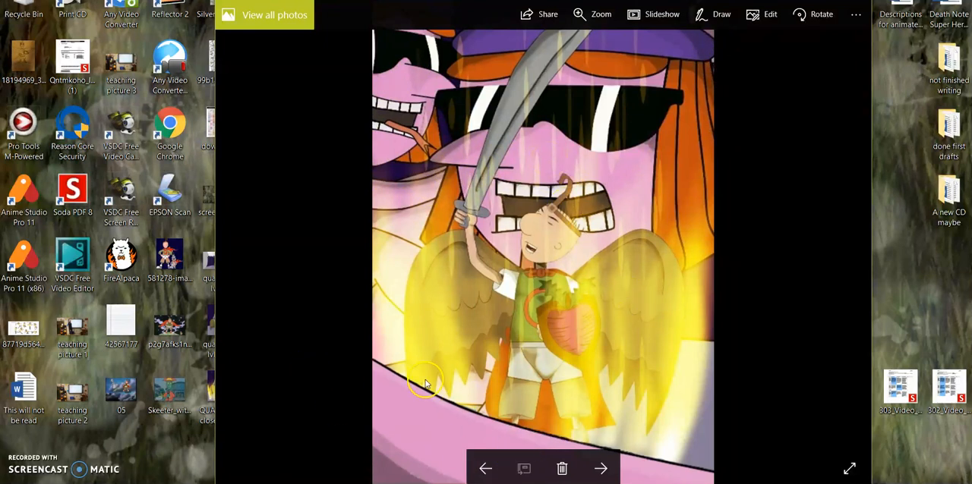
pyautogui.moveTo(721, 45)
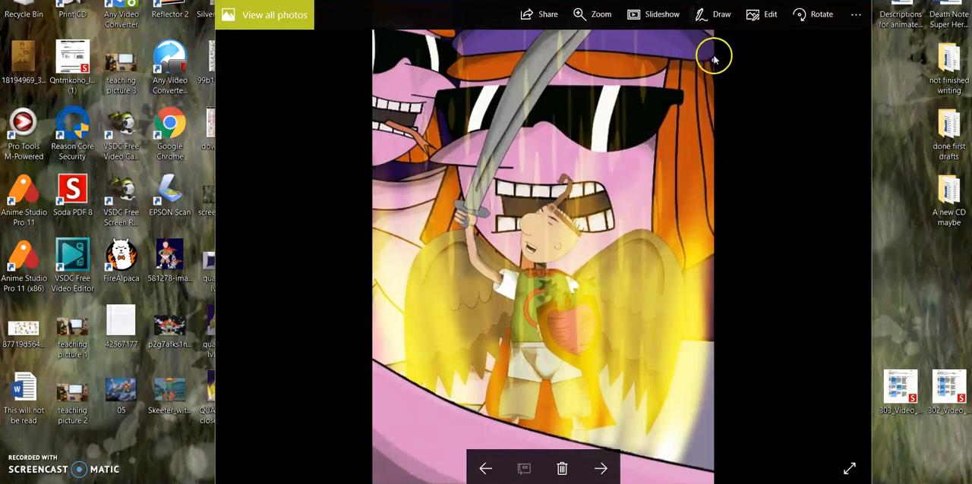
pyautogui.moveTo(715, 58)
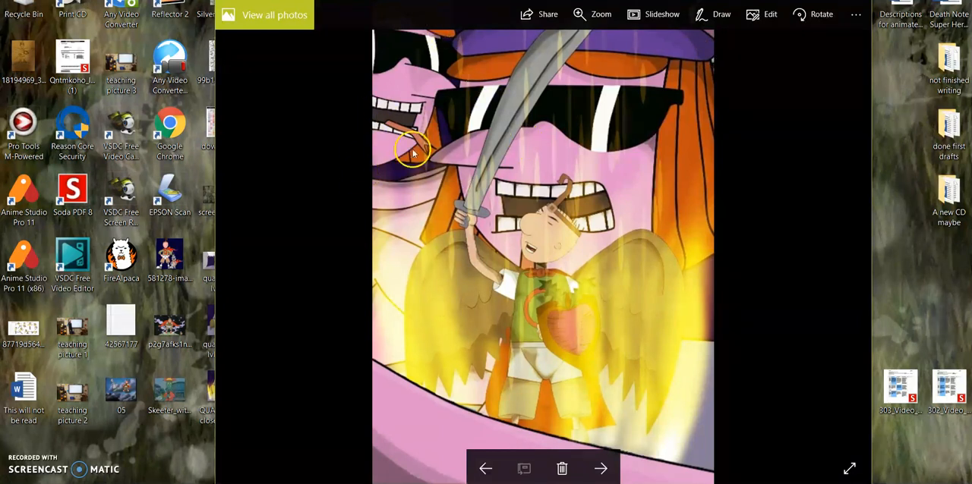
pyautogui.moveTo(539, 190)
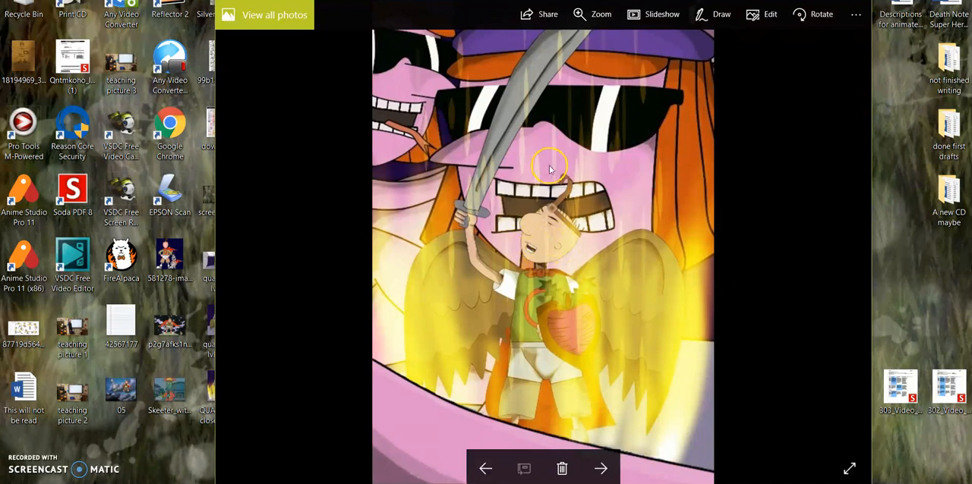
pyautogui.moveTo(522, 72)
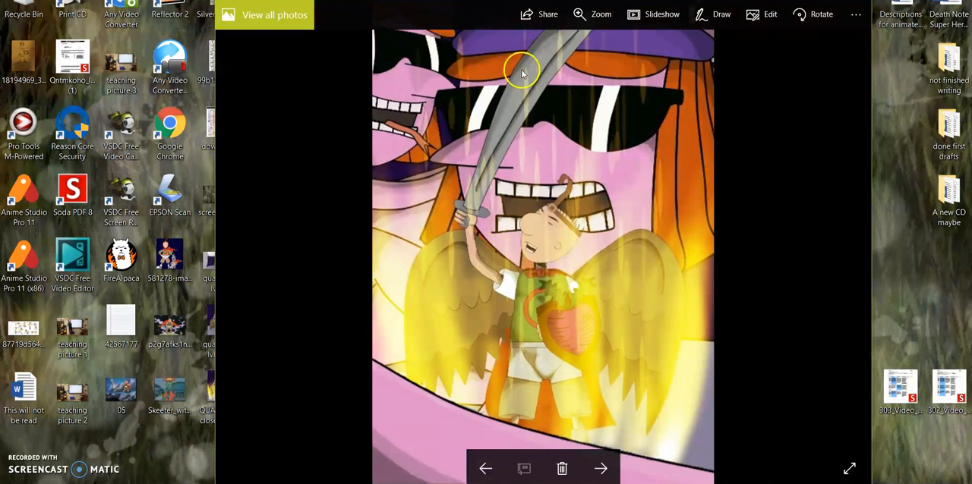
pyautogui.moveTo(546, 104)
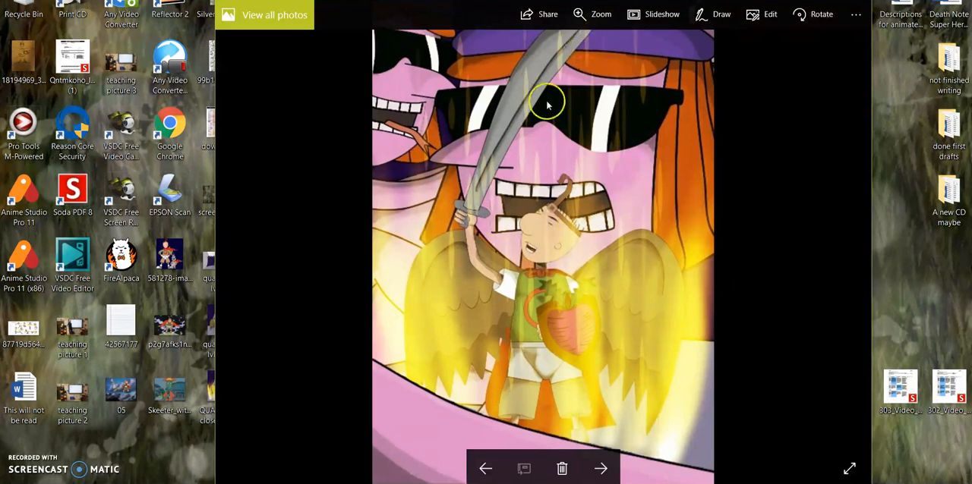
pyautogui.moveTo(705, 143)
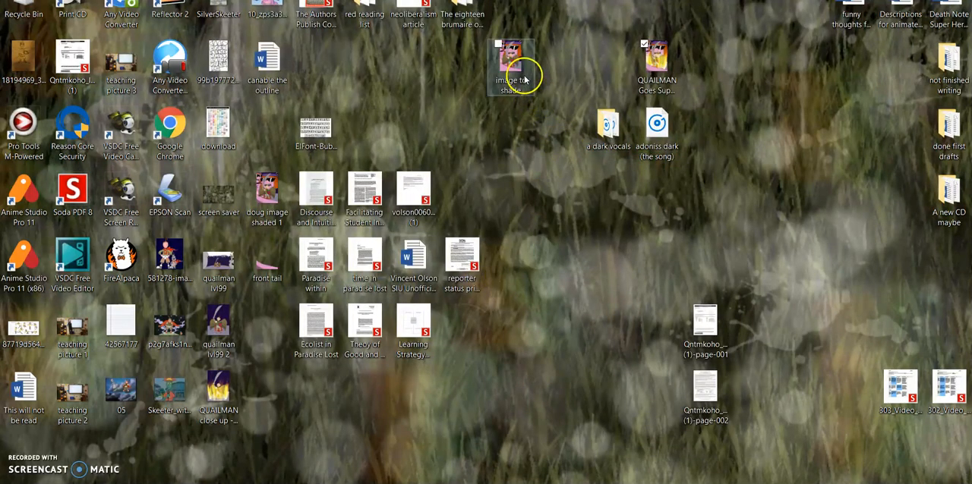
pyautogui.doubleClick(505, 54)
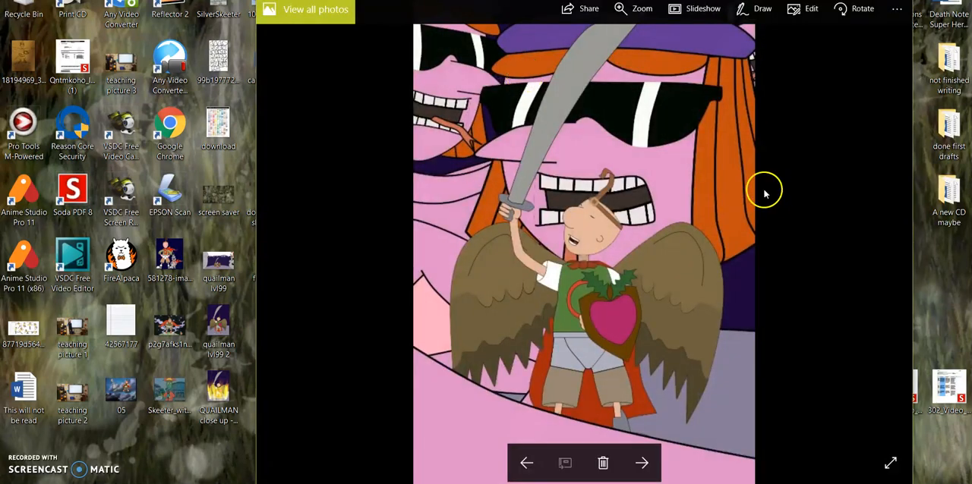
pyautogui.moveTo(746, 277)
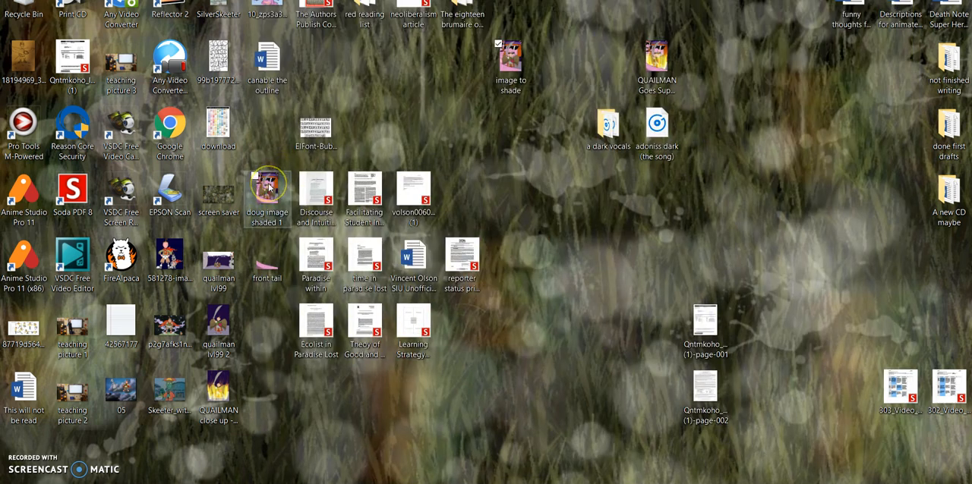
pyautogui.doubleClick(267, 186)
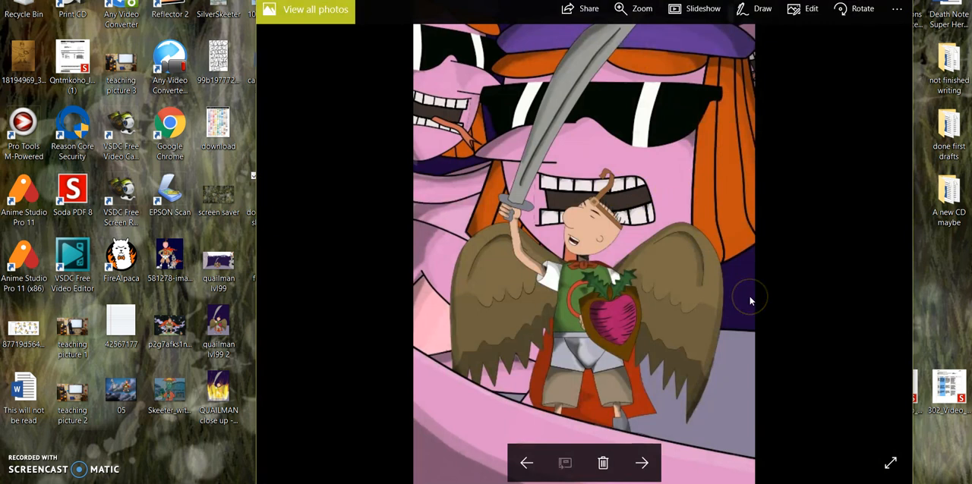
pyautogui.moveTo(749, 301)
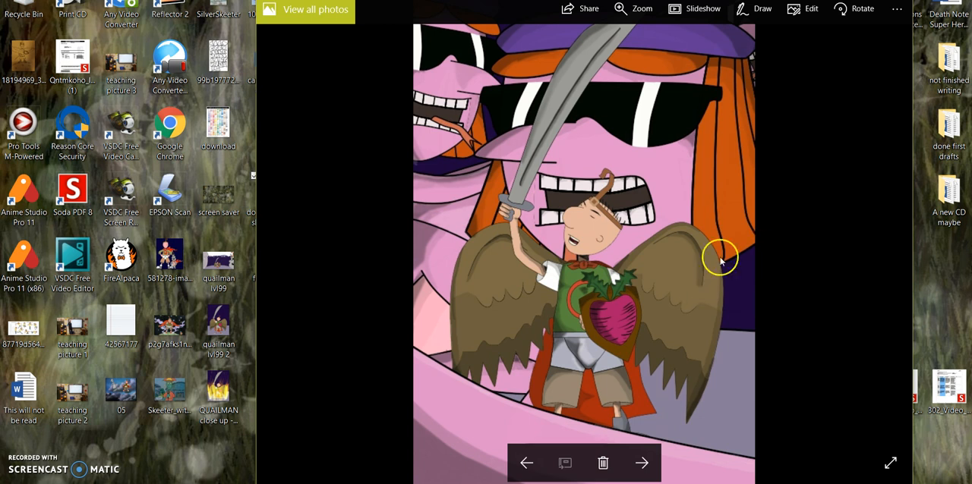
pyautogui.moveTo(595, 281)
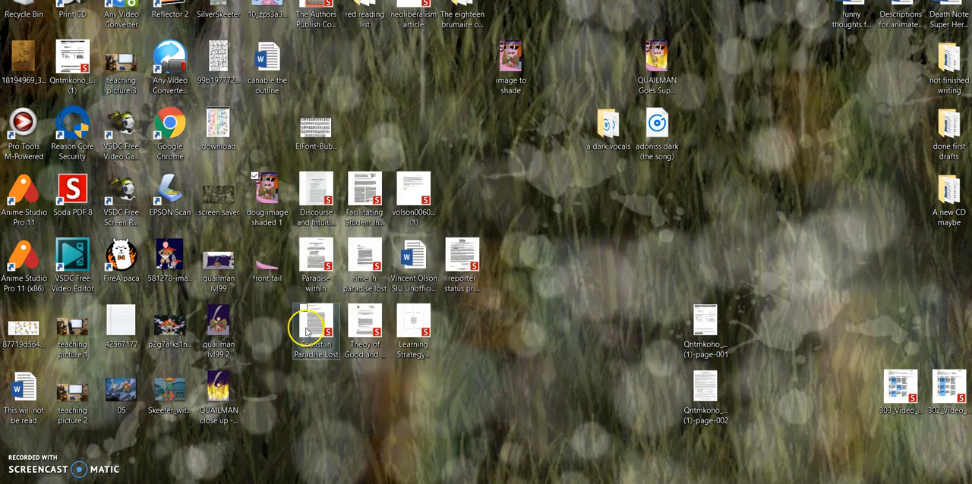
pyautogui.doubleClick(316, 328)
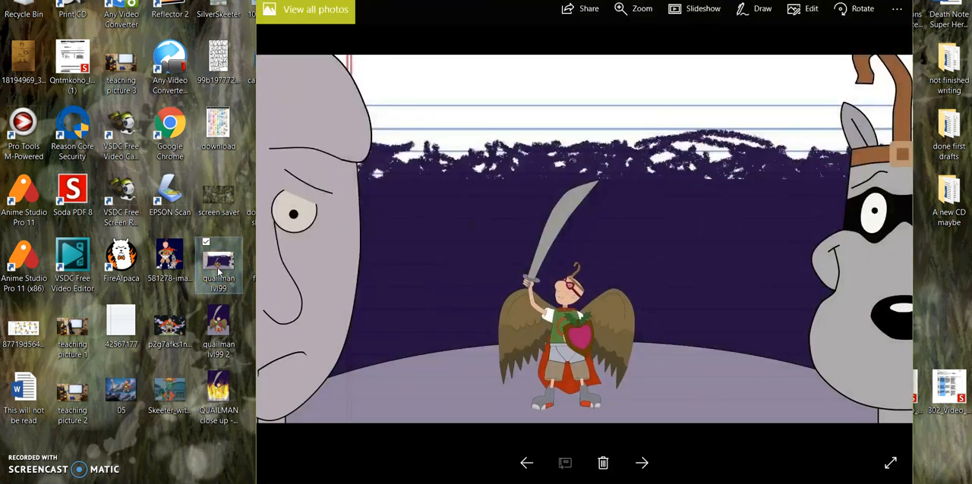
pyautogui.moveTo(371, 301)
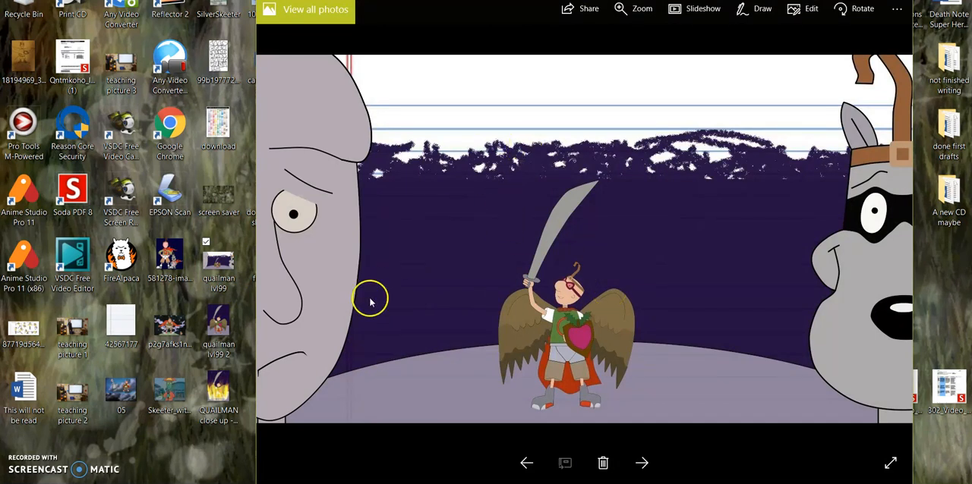
pyautogui.moveTo(446, 119)
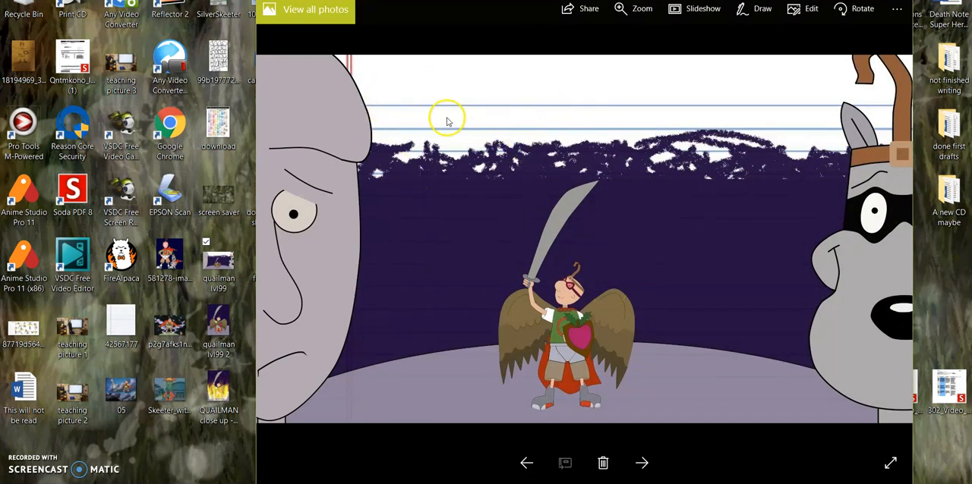
pyautogui.moveTo(558, 126)
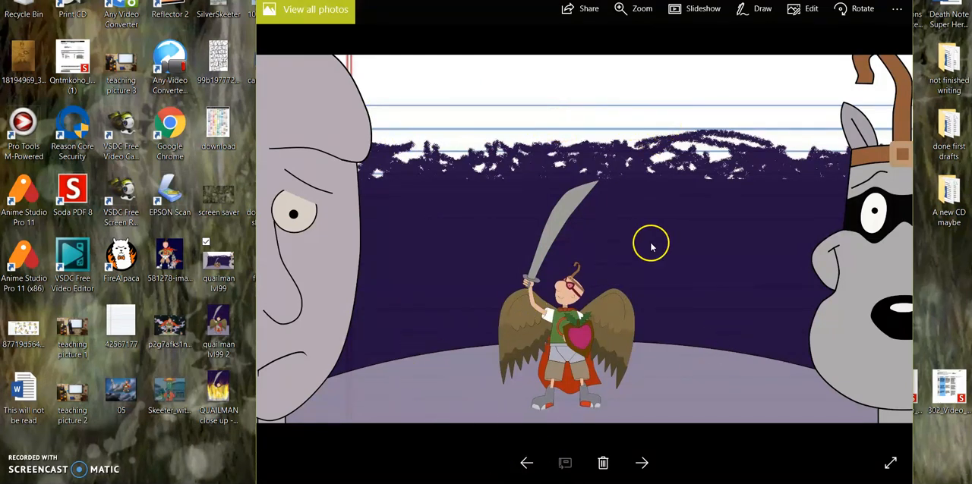
pyautogui.moveTo(562, 284)
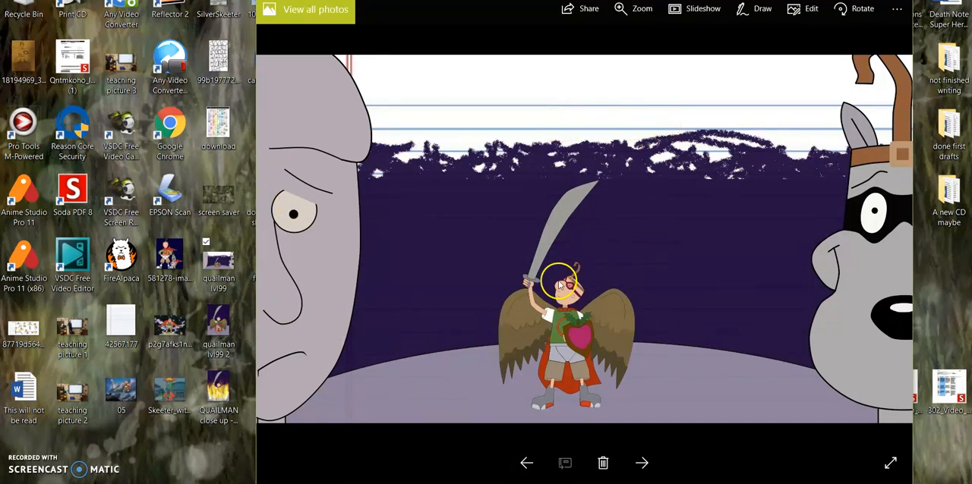
pyautogui.moveTo(870, 317)
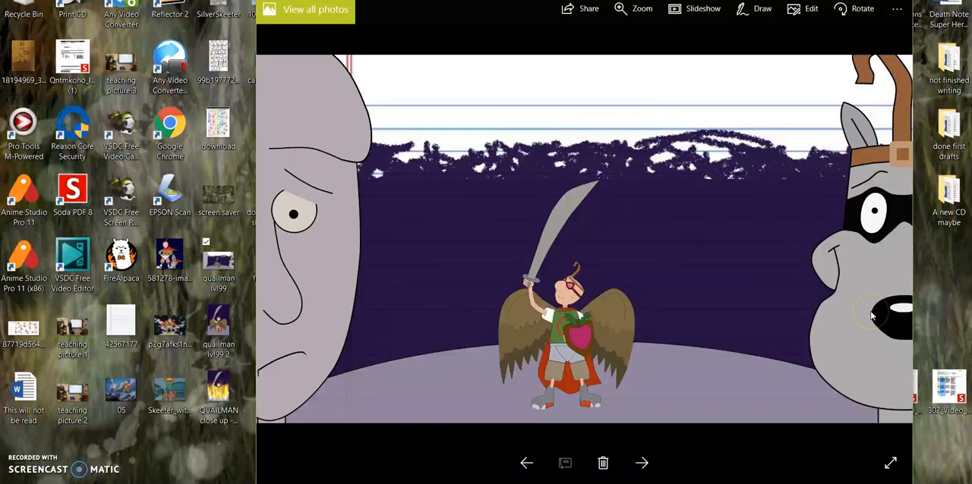
pyautogui.moveTo(361, 254)
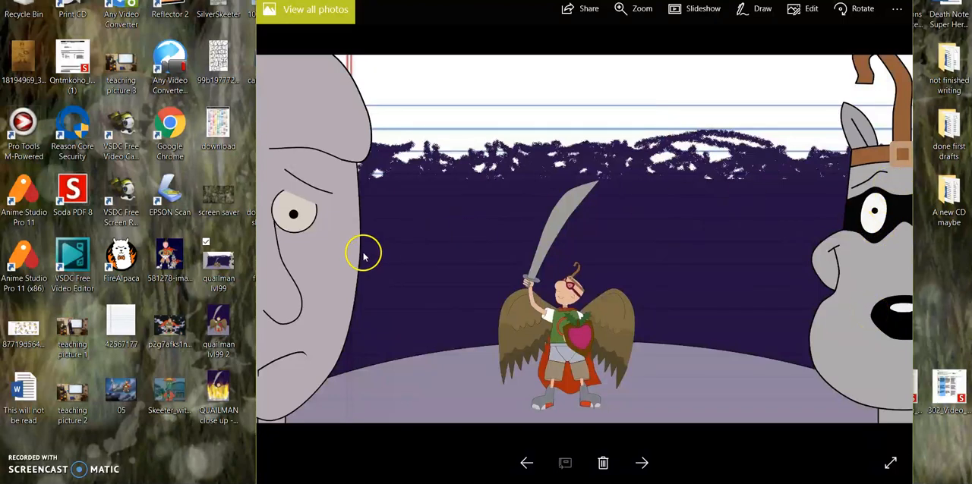
pyautogui.moveTo(865, 26)
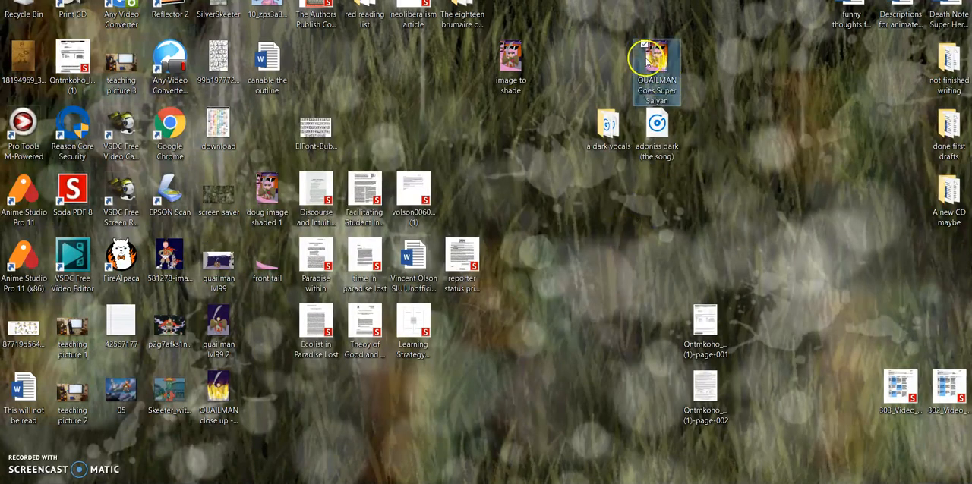
# Step: Launch the web browser from the desktop and load Facebook
pyautogui.doubleClick(655, 58)
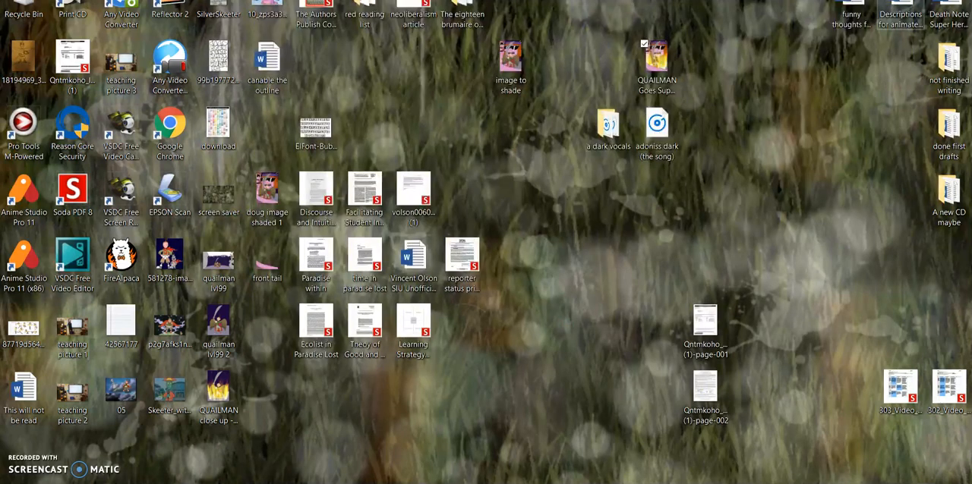
pyautogui.click(170, 258)
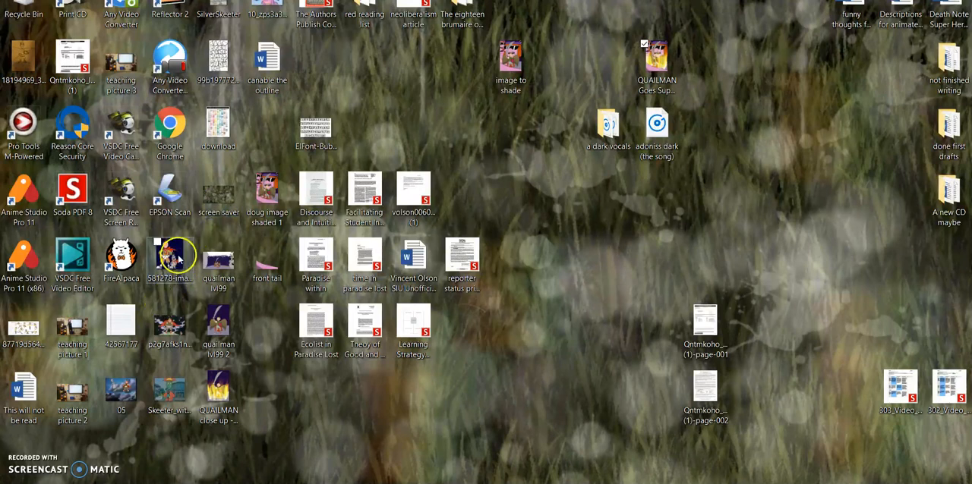
pyautogui.doubleClick(170, 258)
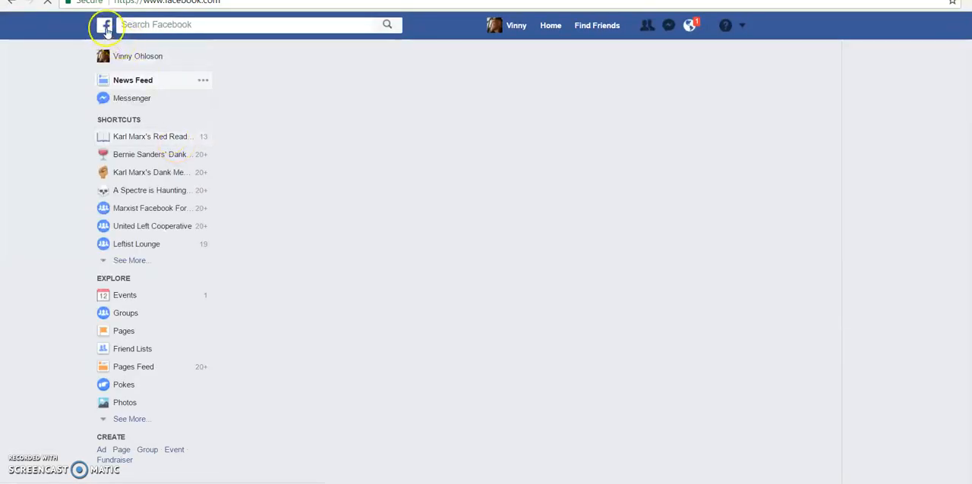
# Step: Go to the user's own Facebook profile and its Photos section
pyautogui.click(103, 24)
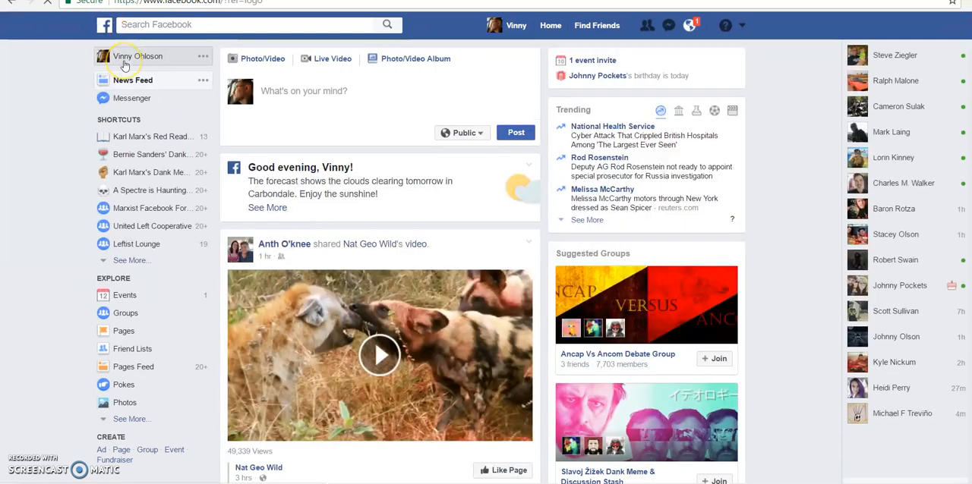
pyautogui.click(146, 56)
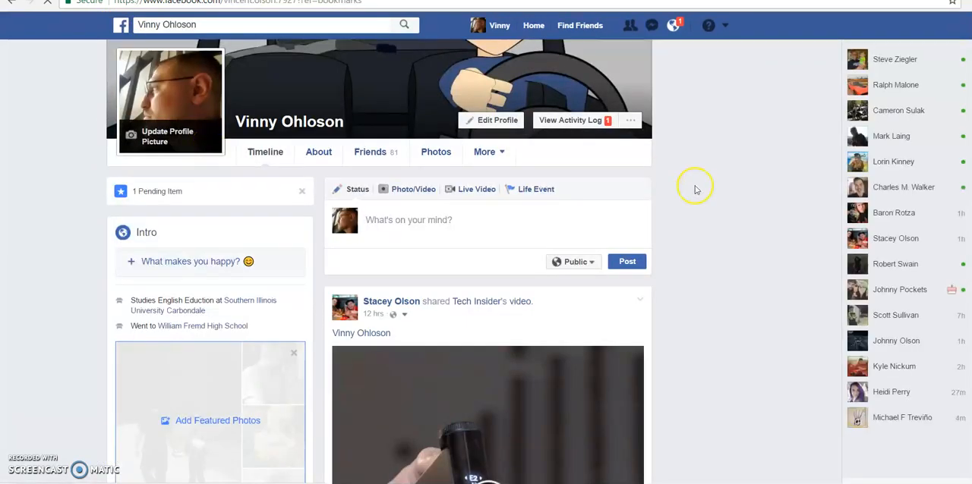
pyautogui.scroll(-3)
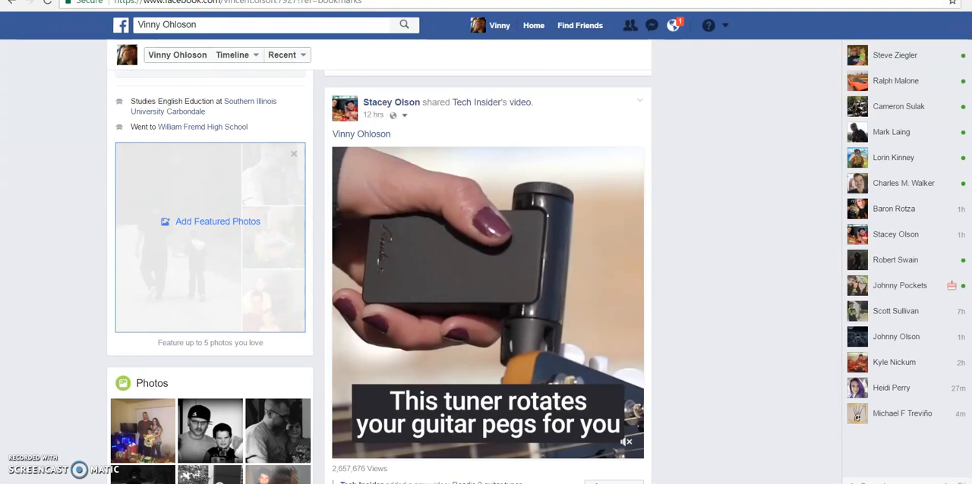
pyautogui.scroll(-3)
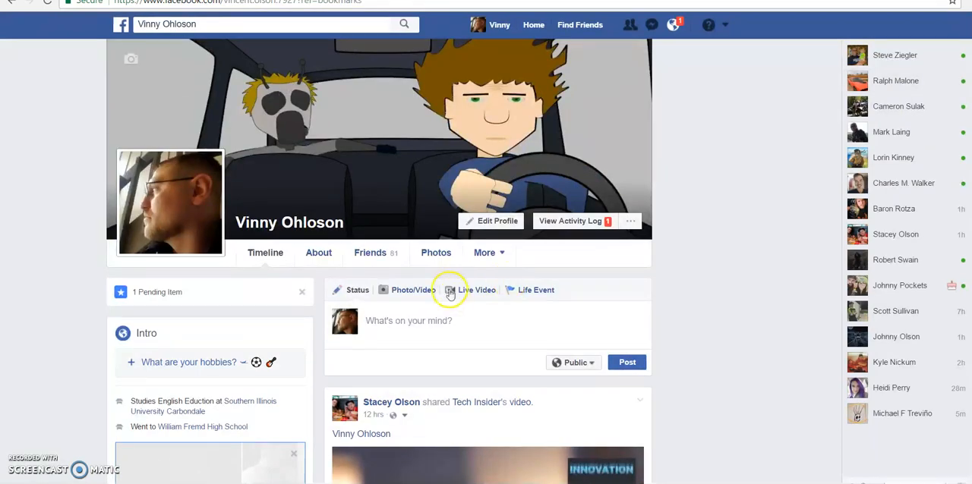
pyautogui.click(434, 252)
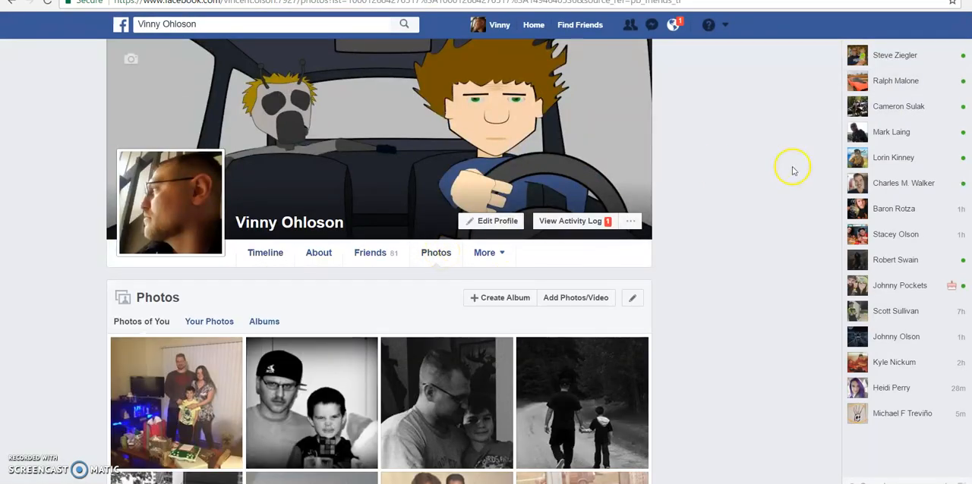
# Step: List the profile's uploaded photos and bring up the pencil Quail Man sketch post
pyautogui.scroll(-3)
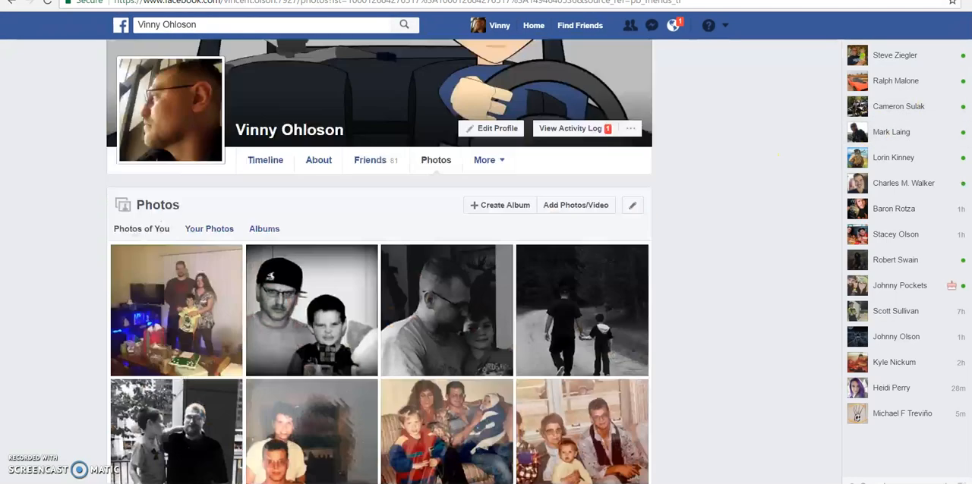
pyautogui.click(210, 260)
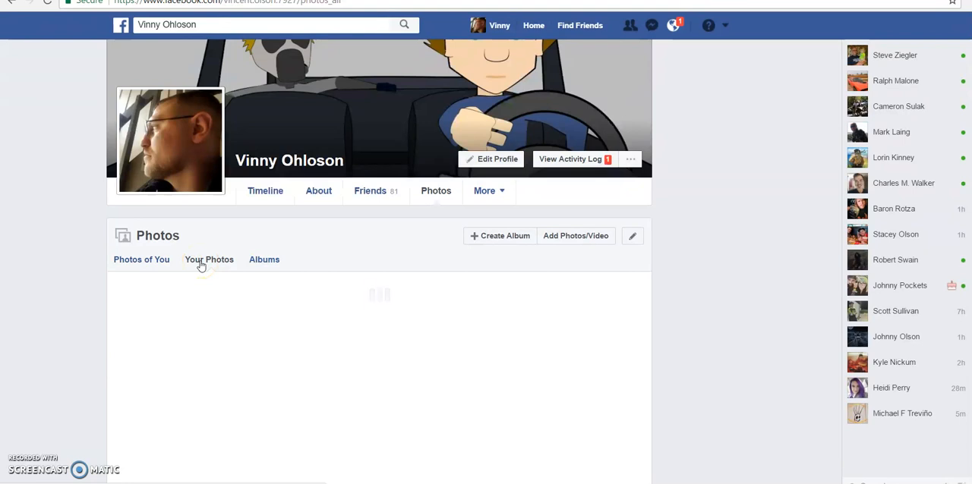
pyautogui.click(209, 260)
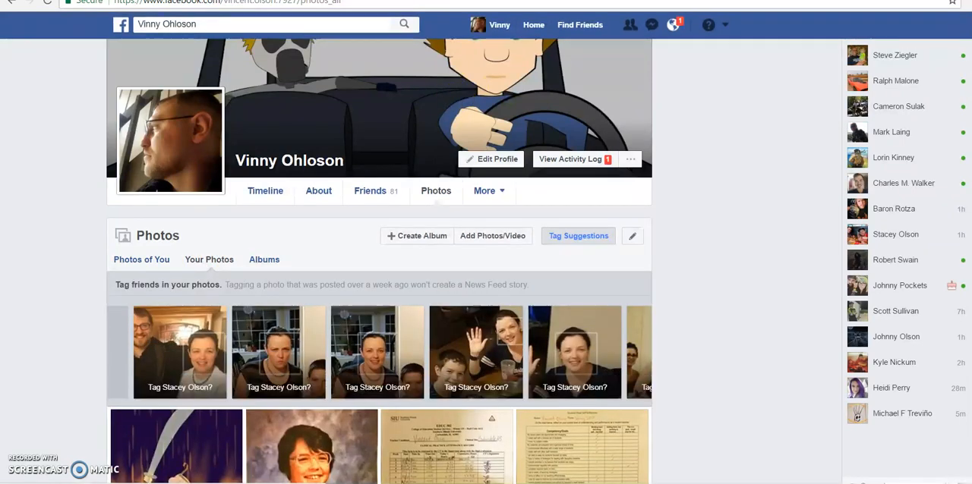
pyautogui.scroll(-3)
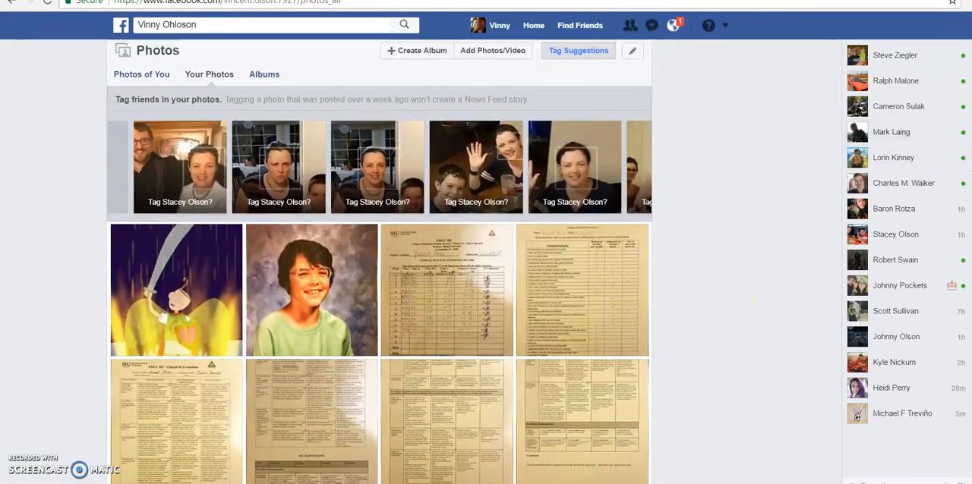
pyautogui.scroll(-3)
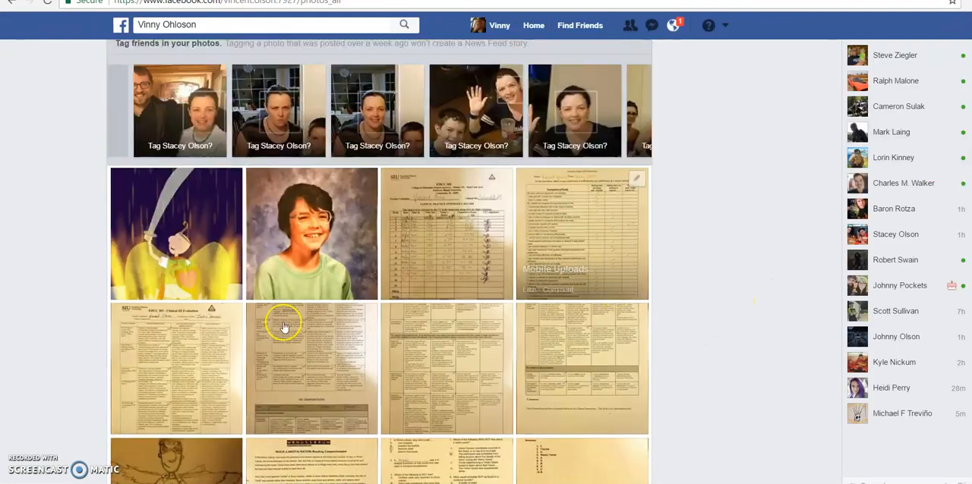
pyautogui.moveTo(200, 468)
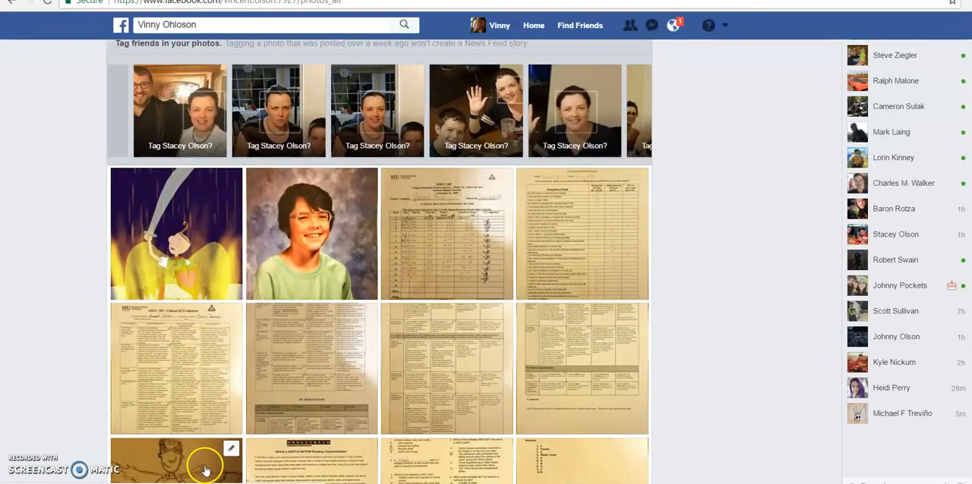
pyautogui.click(203, 468)
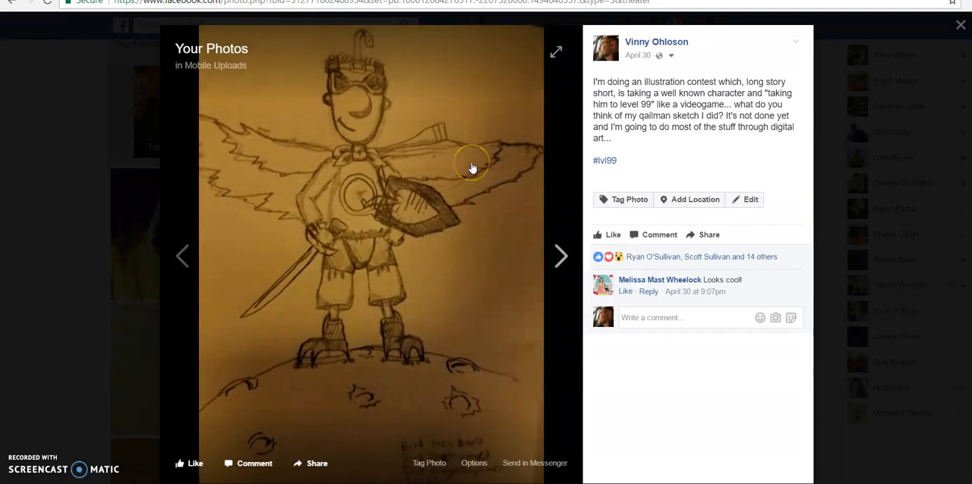
pyautogui.moveTo(296, 236)
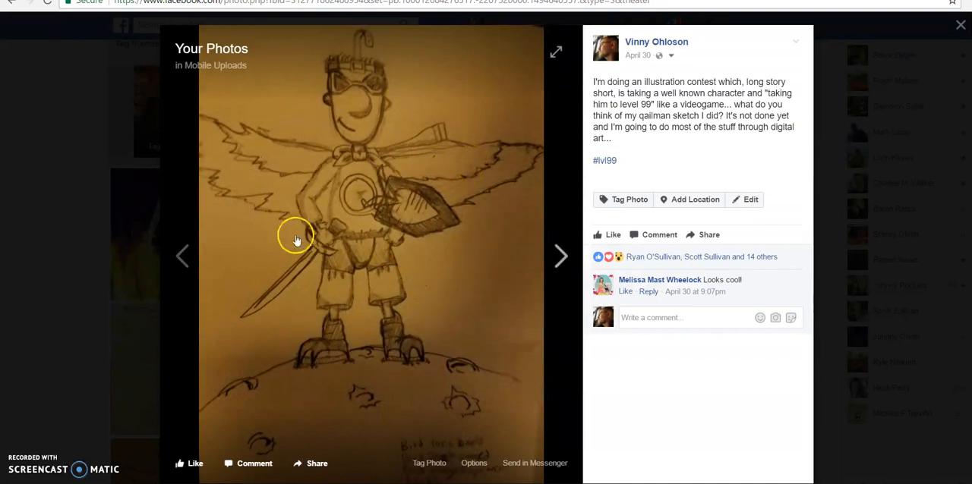
pyautogui.moveTo(320, 193)
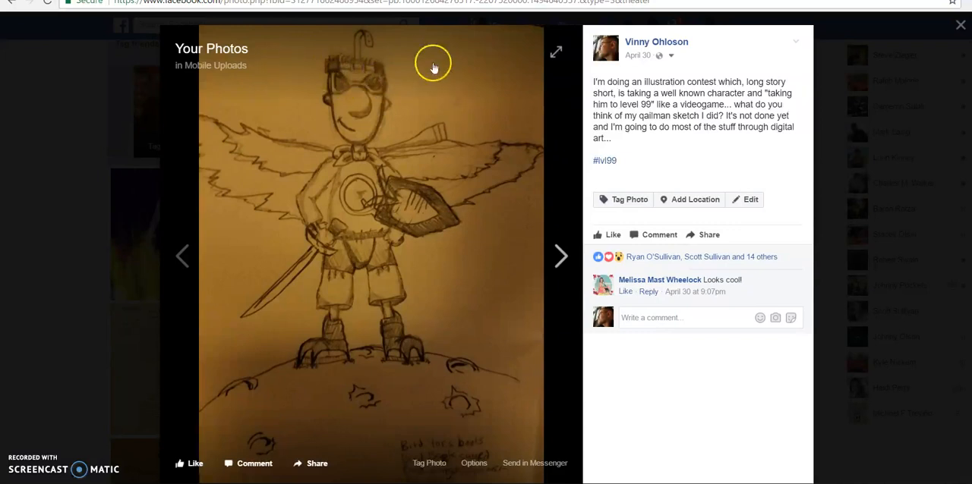
pyautogui.moveTo(374, 73)
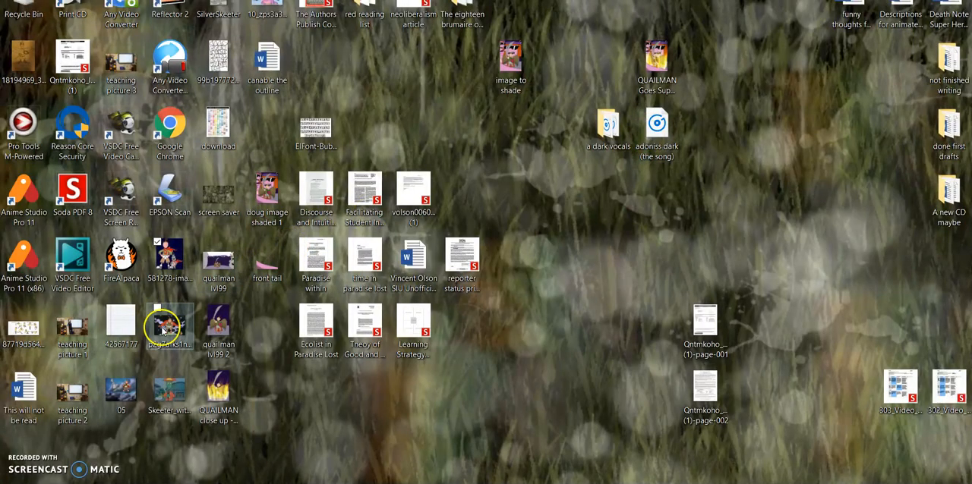
pyautogui.doubleClick(170, 321)
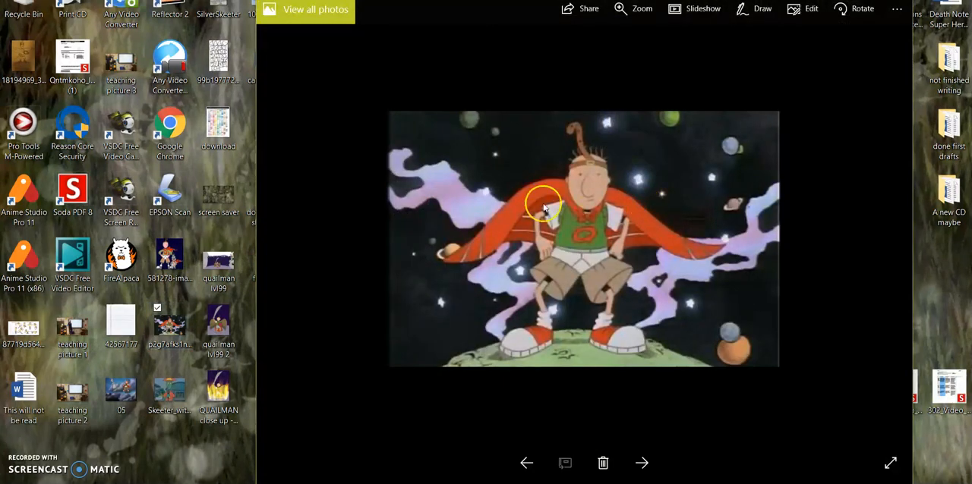
pyautogui.moveTo(140, 258)
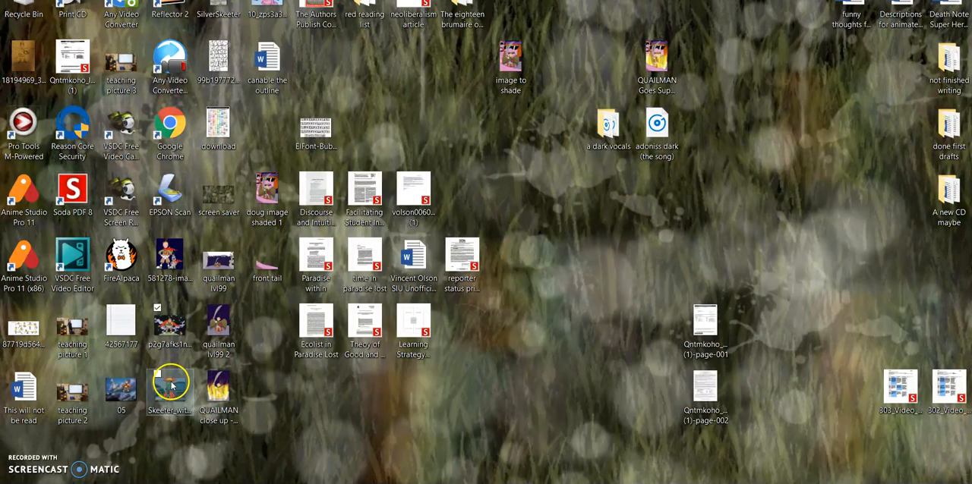
pyautogui.moveTo(124, 296)
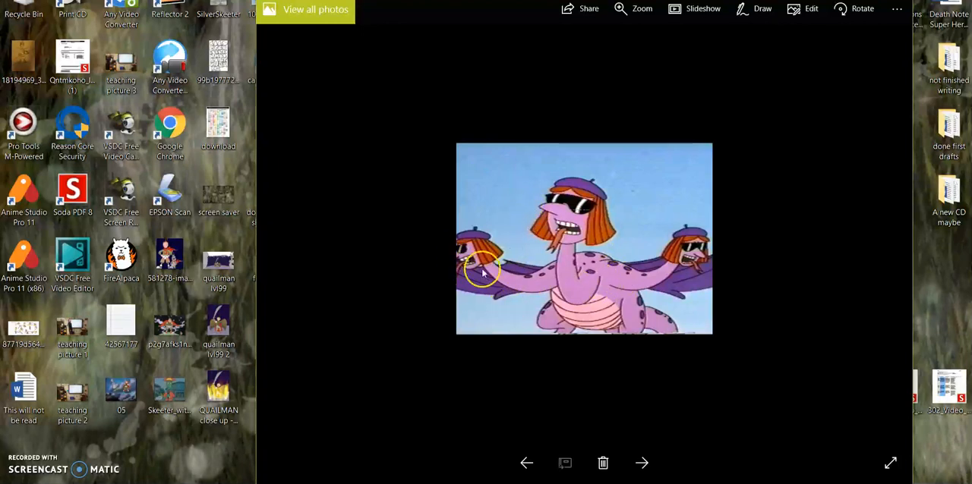
pyautogui.moveTo(650, 267)
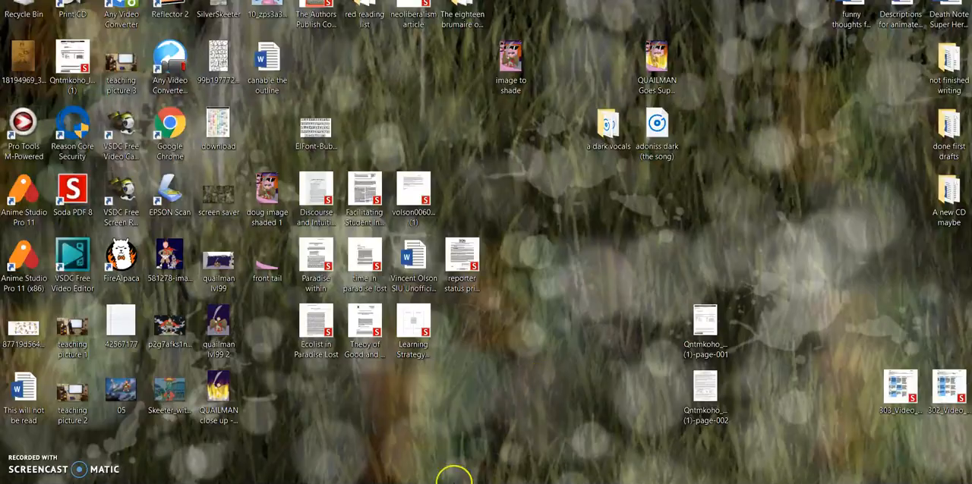
pyautogui.doubleClick(219, 402)
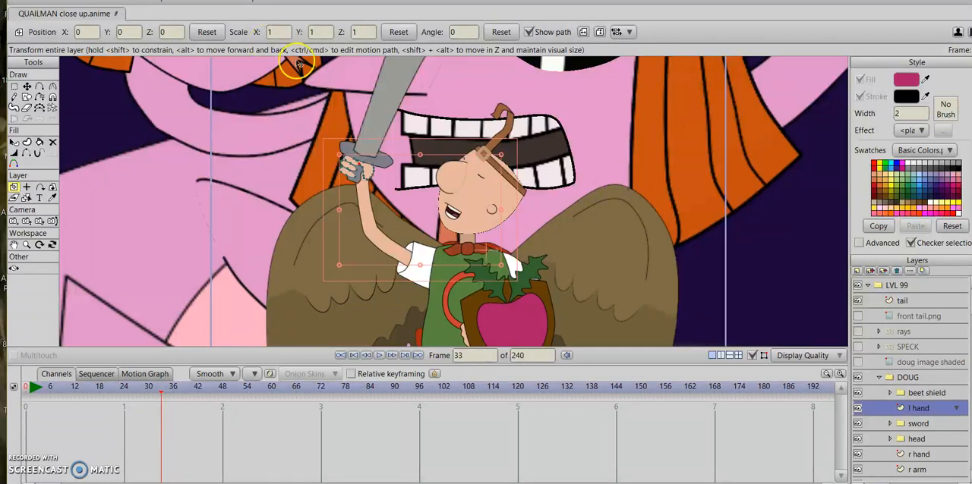
pyautogui.click(891, 425)
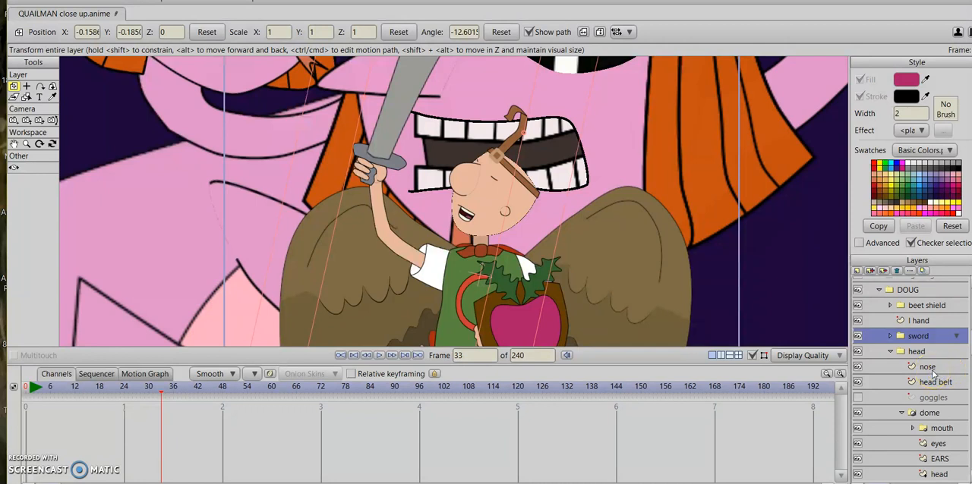
pyautogui.click(926, 366)
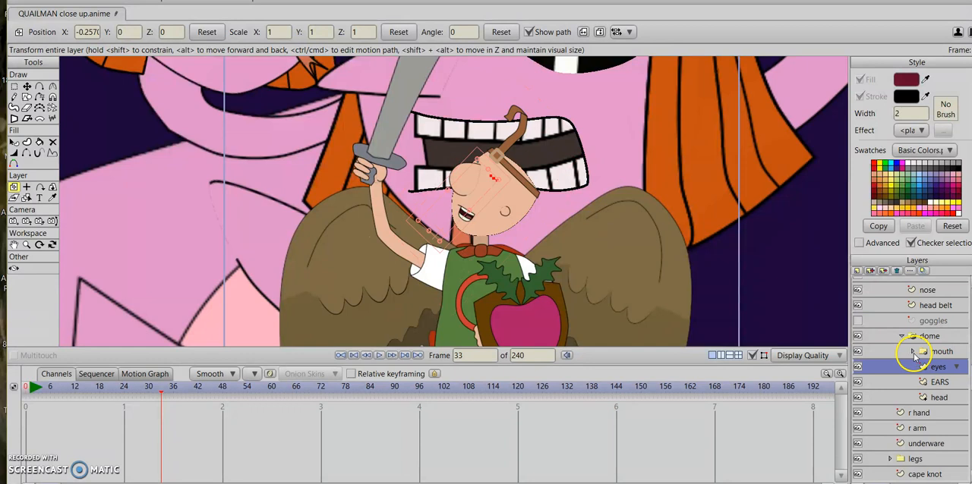
pyautogui.click(911, 353)
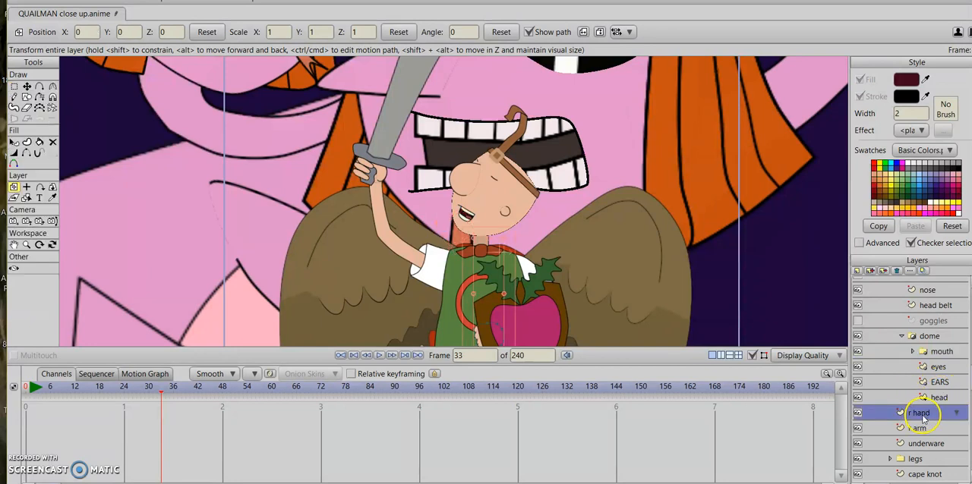
pyautogui.scroll(-3)
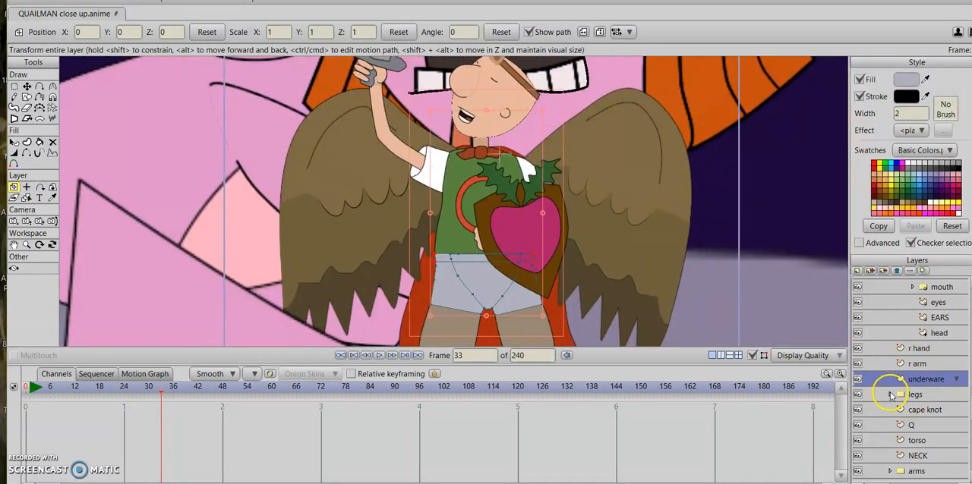
# Step: Expand the legs group and fold away the shoes group in the Layers panel
pyautogui.click(902, 395)
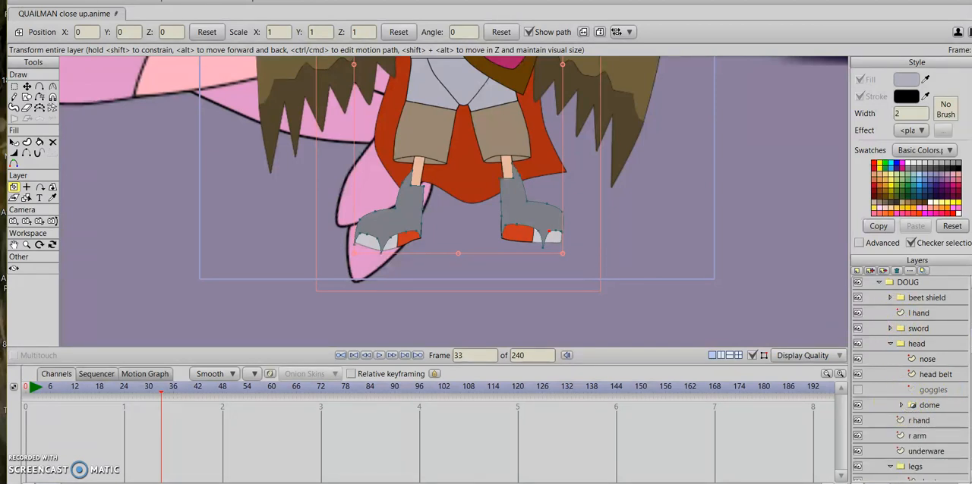
pyautogui.scroll(-3)
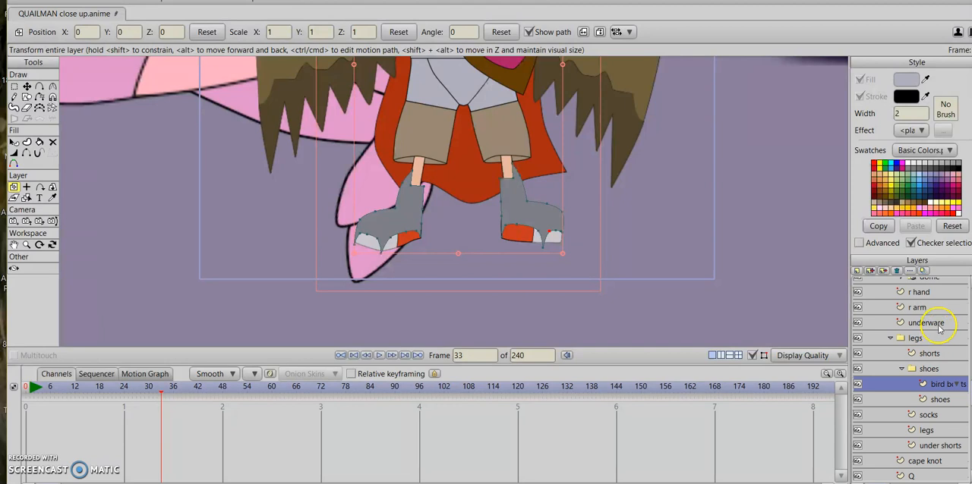
pyautogui.click(902, 368)
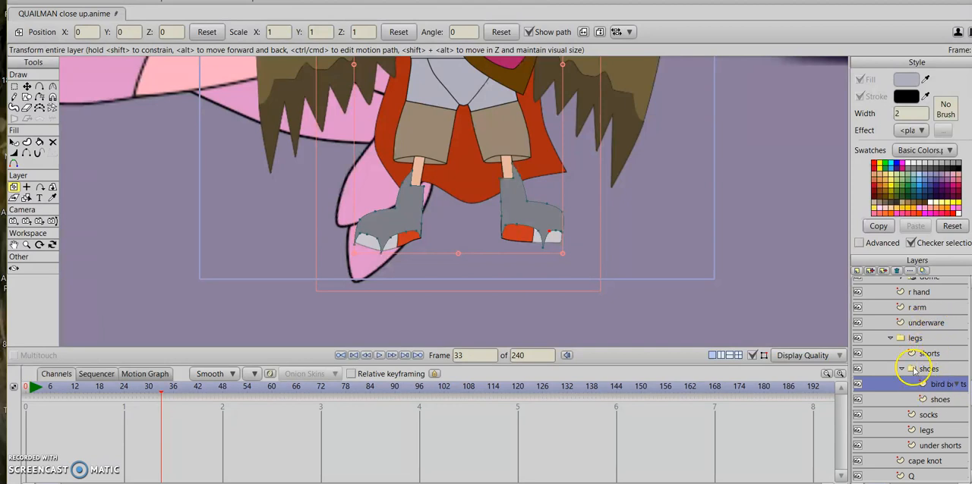
pyautogui.click(901, 370)
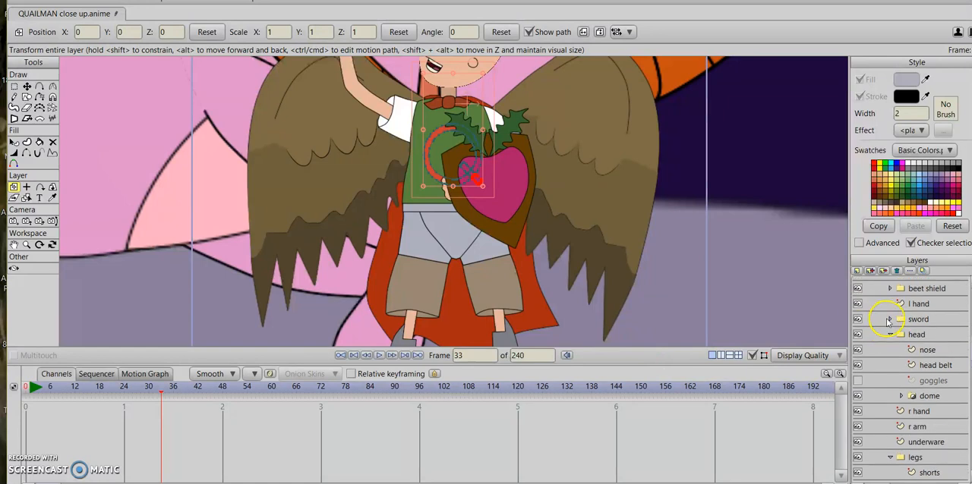
# Step: Hide the beet shield layer so the Q emblem on Doug's shirt shows
pyautogui.click(923, 289)
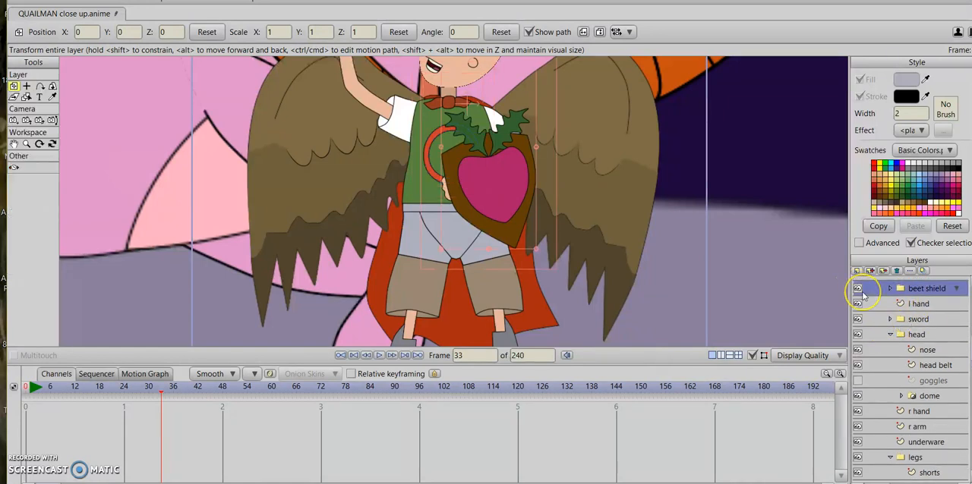
pyautogui.click(856, 288)
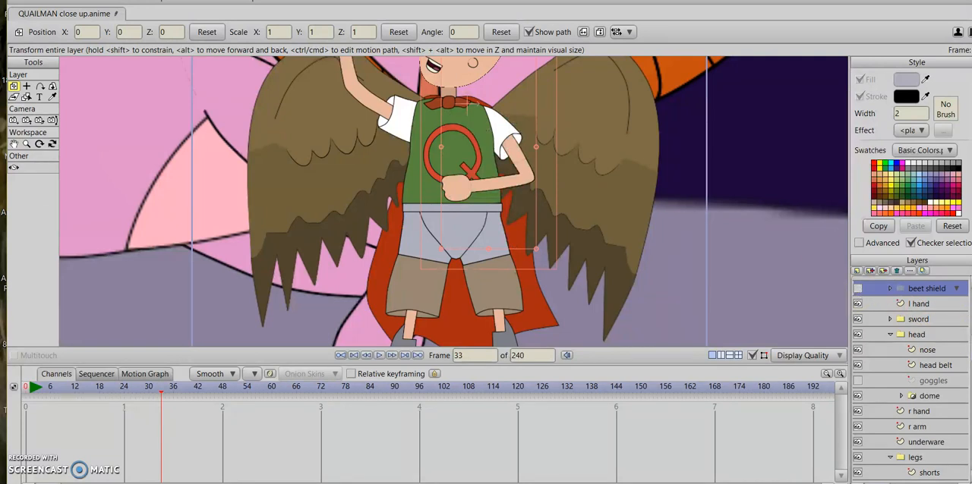
pyautogui.scroll(-3)
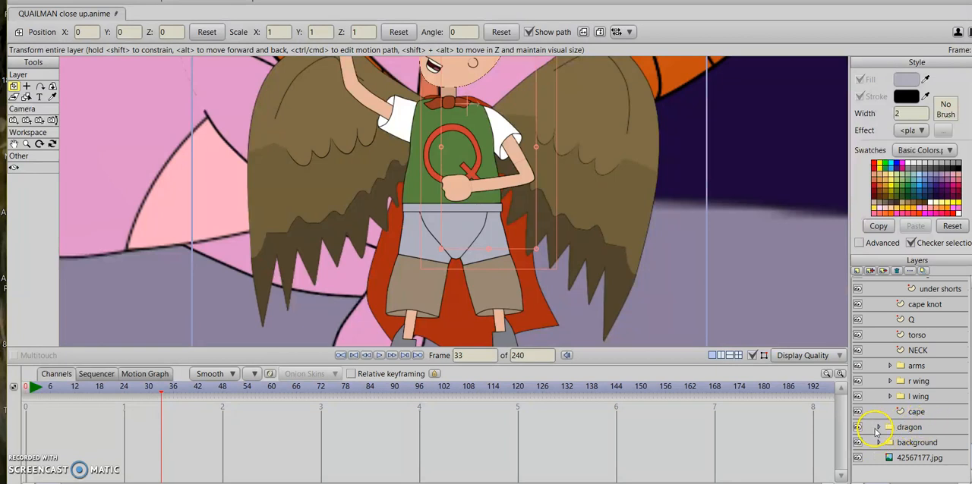
# Step: Expand the dragon layer group and look through its parts
pyautogui.click(878, 426)
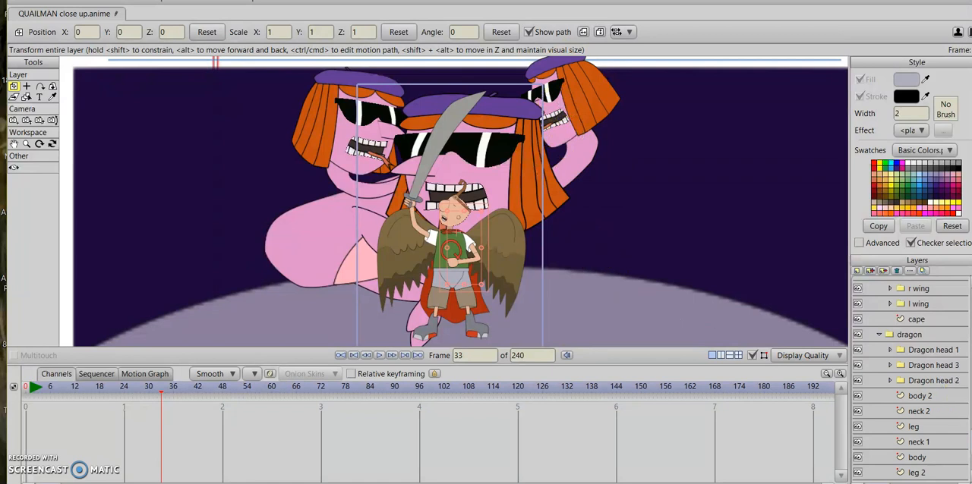
pyautogui.scroll(-3)
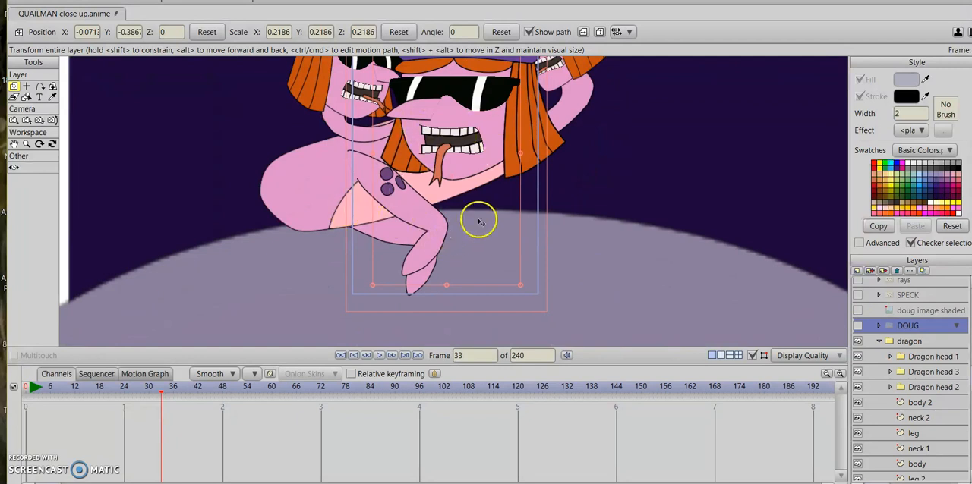
pyautogui.moveTo(346, 185)
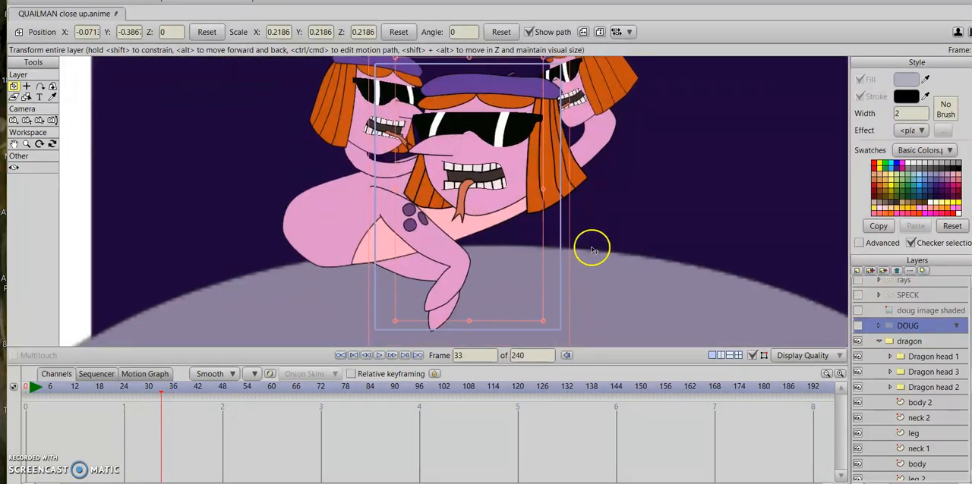
pyautogui.moveTo(965, 323)
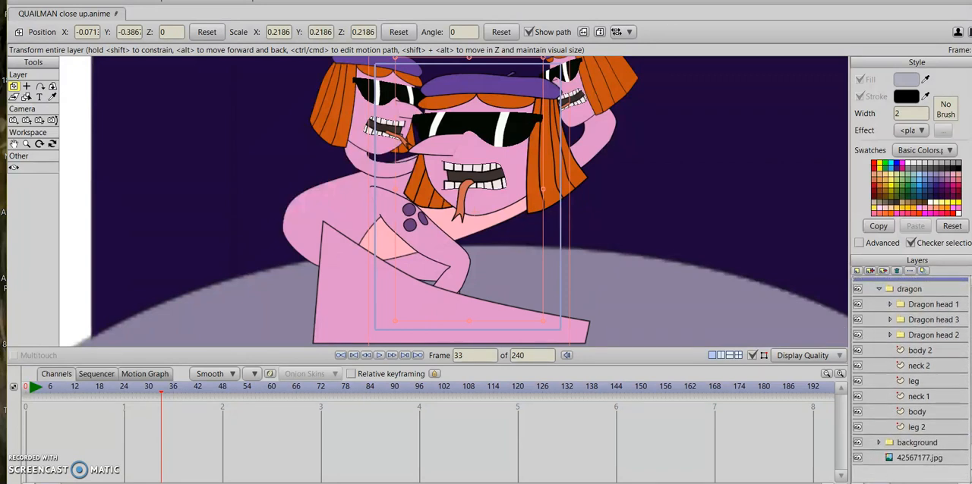
pyautogui.scroll(-3)
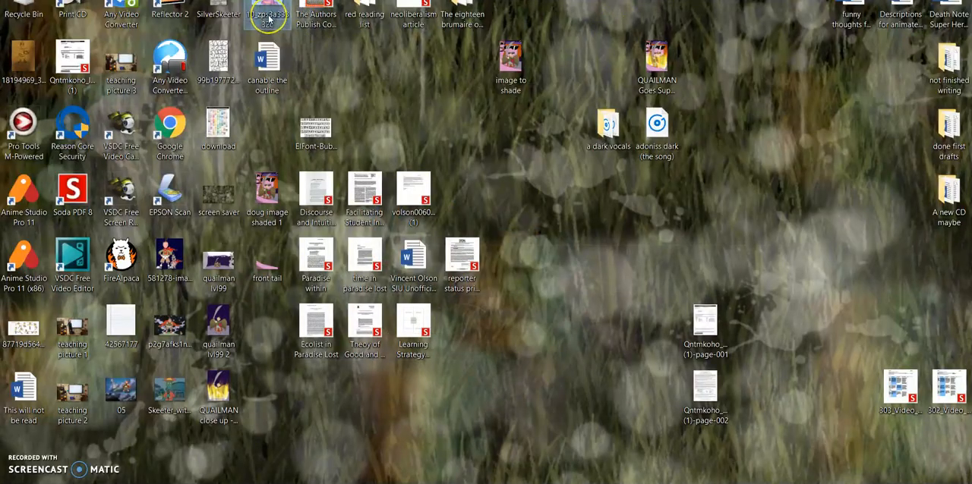
# Step: View the three-headed dragon reference picture from the desktop in Photos
pyautogui.doubleClick(252, 20)
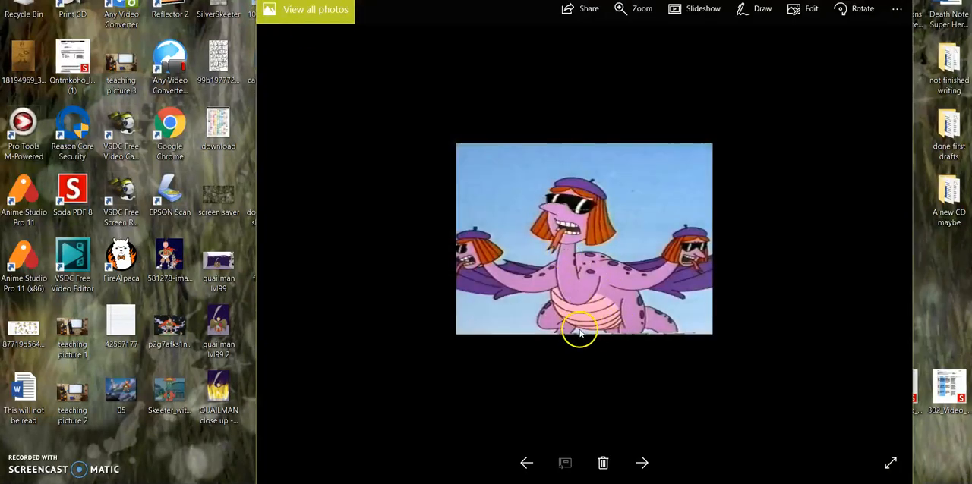
pyautogui.moveTo(726, 258)
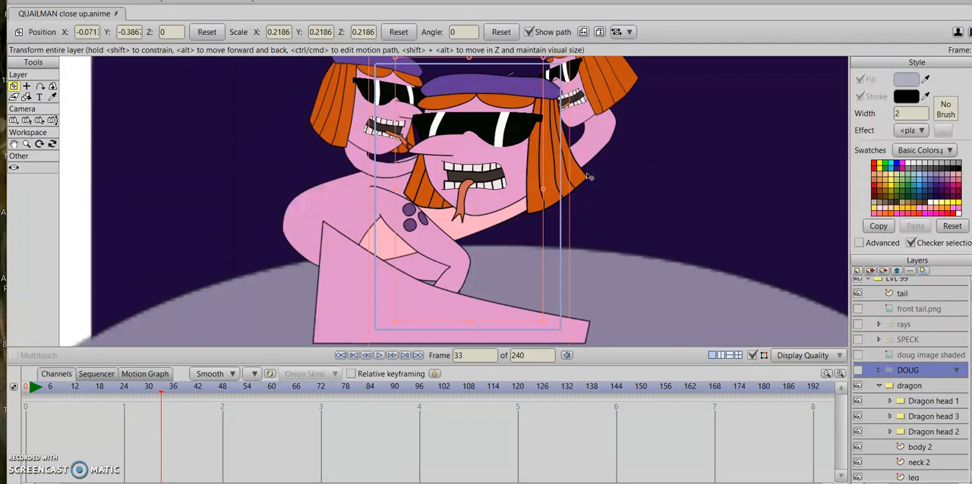
pyautogui.moveTo(957, 9)
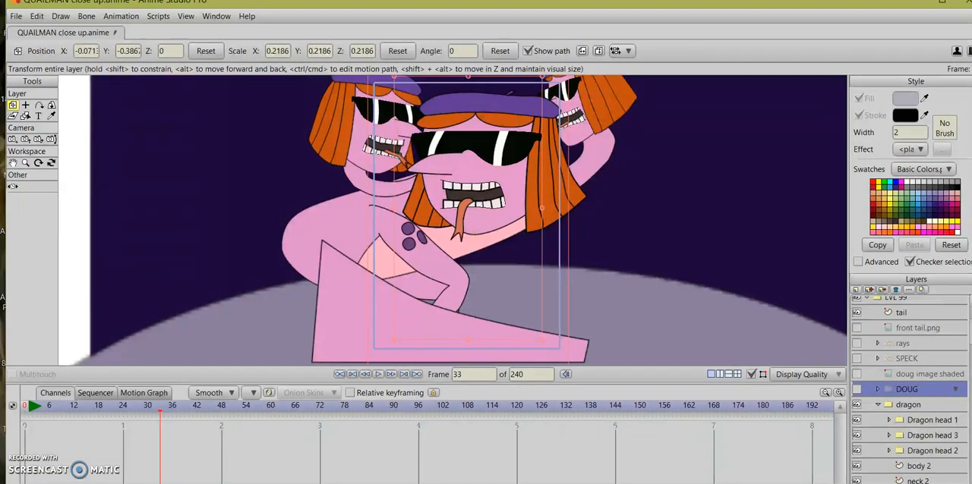
pyautogui.moveTo(964, 311)
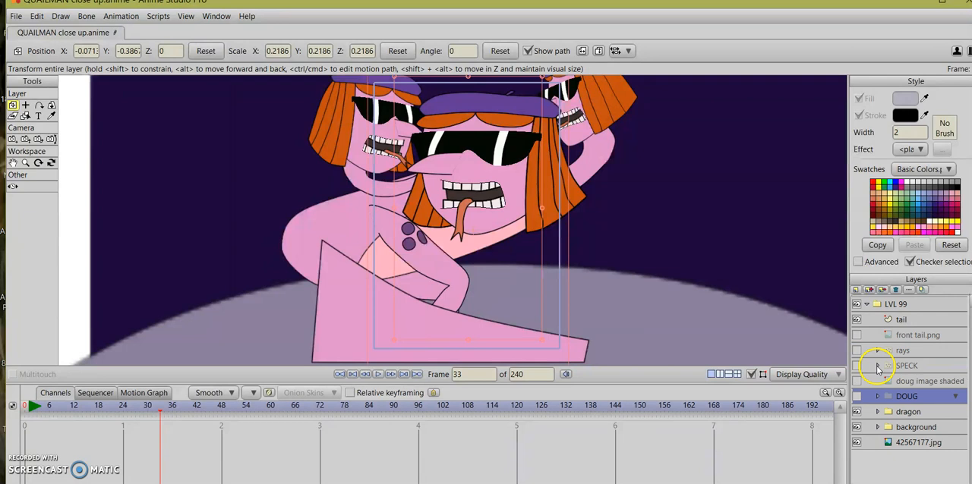
pyautogui.moveTo(873, 381)
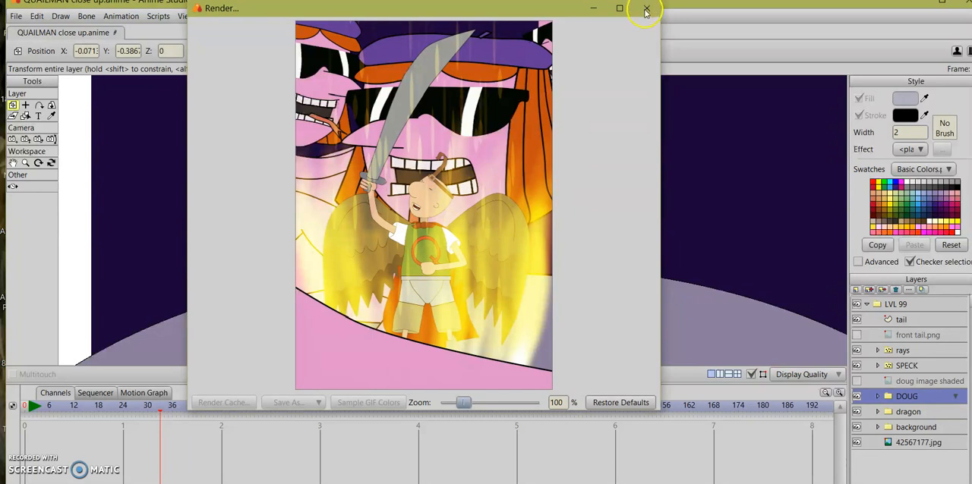
# Step: Close the render preview of the glowing light effects around Doug
pyautogui.click(647, 9)
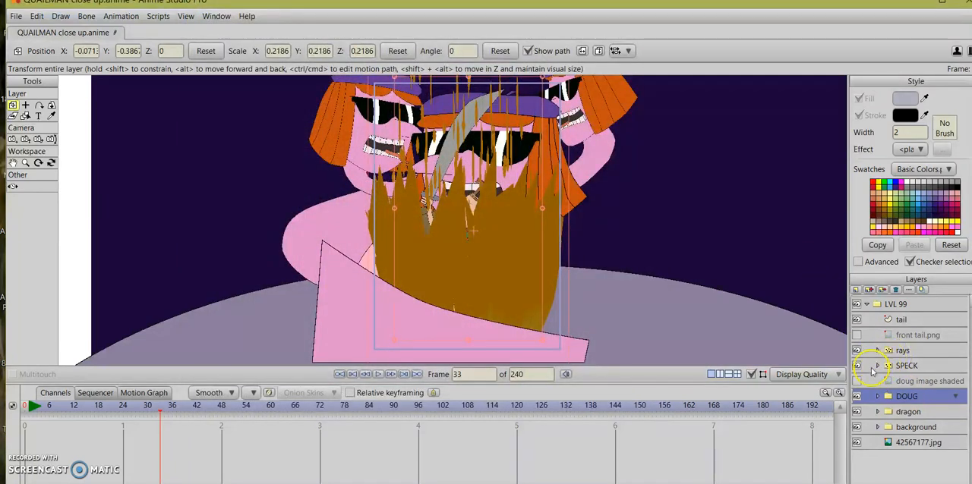
# Step: Switch from the Facebook sketch post to the YouTube home page
pyautogui.click(891, 366)
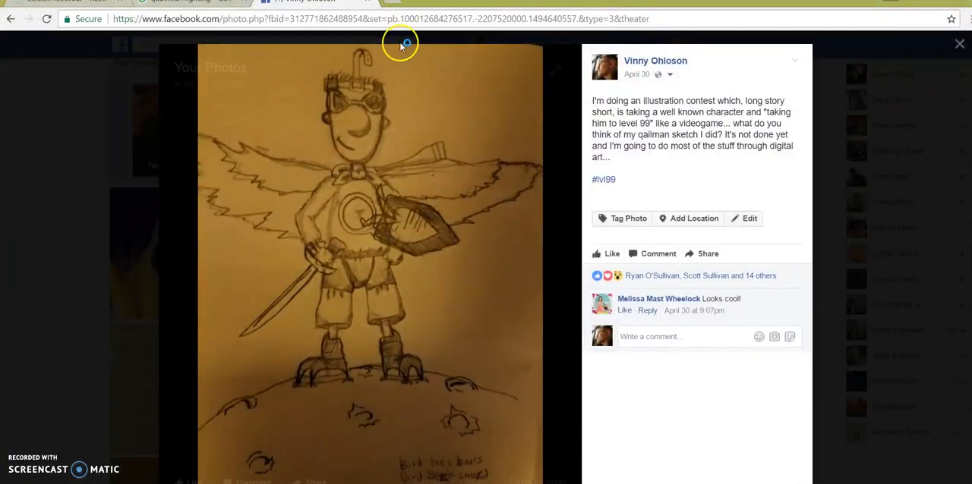
pyautogui.click(402, 20)
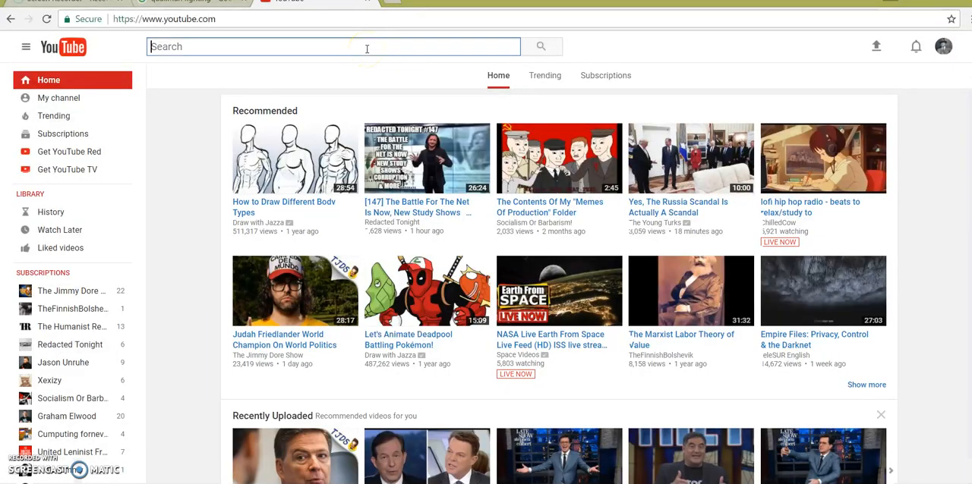
# Step: Search YouTube for the Anime Studio super Saiyan effect tutorial and skim ahead through it
pyautogui.write('anime su')
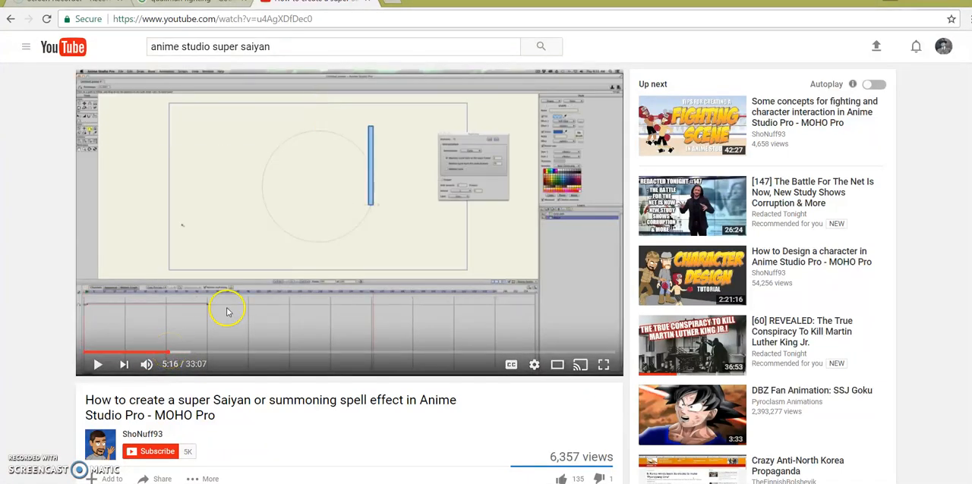
pyautogui.moveTo(255, 346)
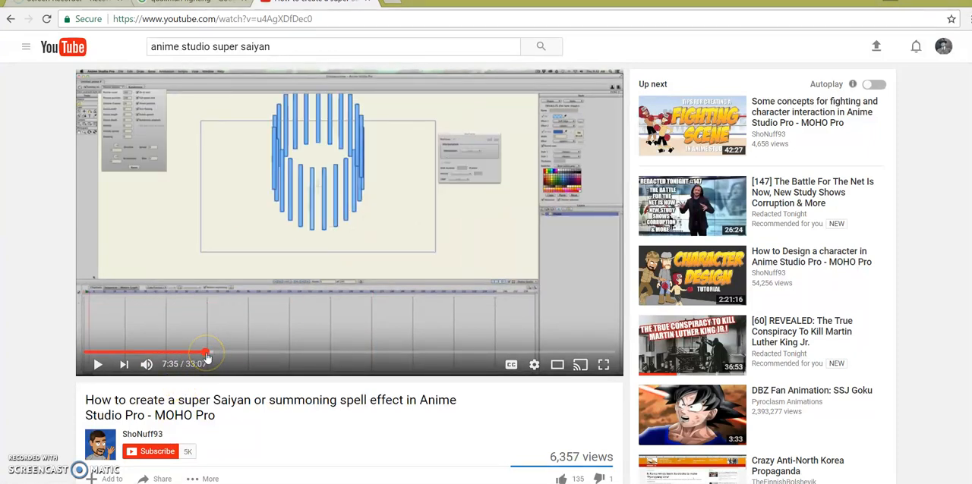
pyautogui.moveTo(207, 352); pyautogui.dragTo(265, 352)
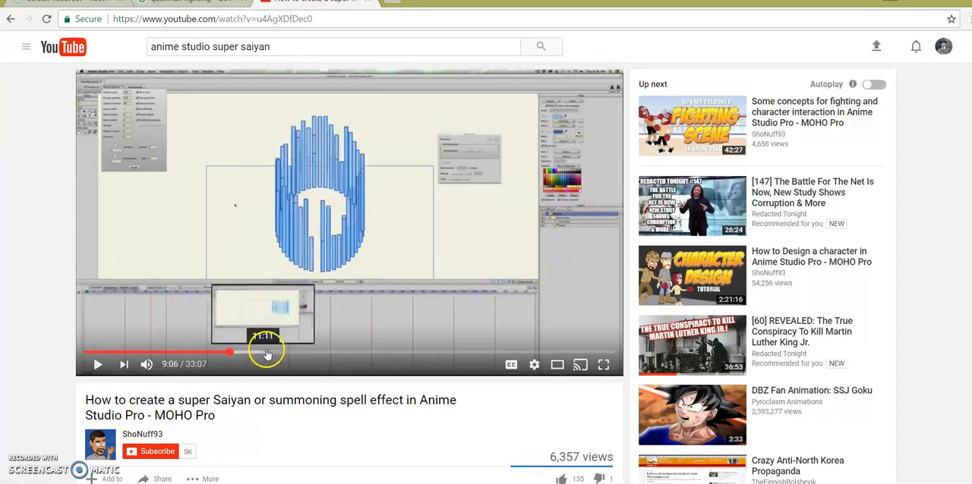
pyautogui.moveTo(338, 250)
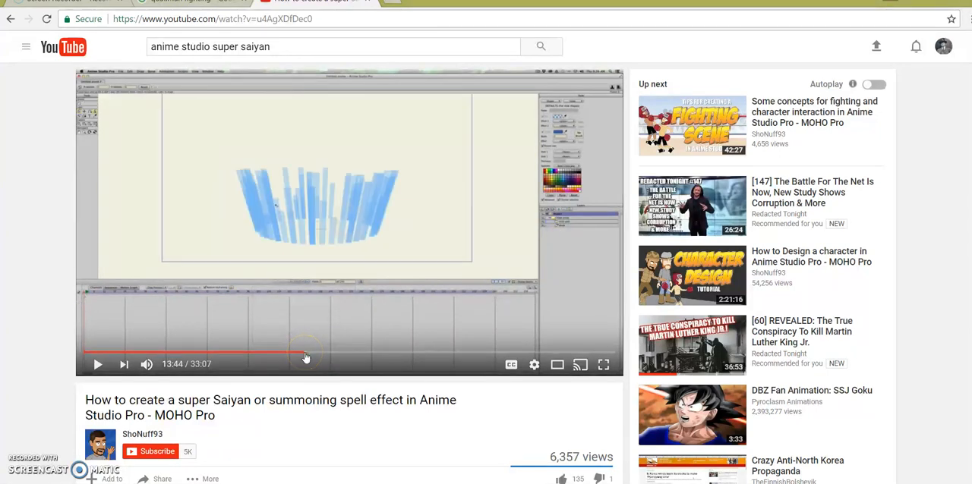
pyautogui.moveTo(325, 353)
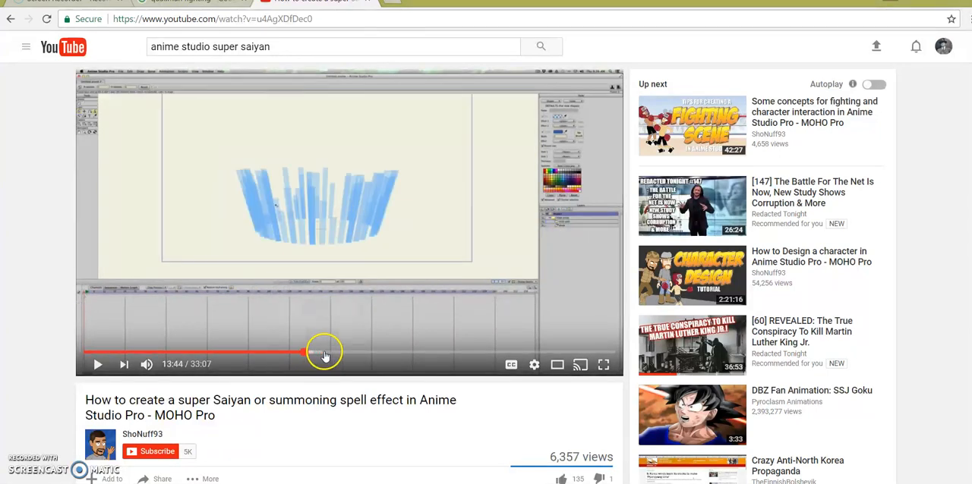
pyautogui.moveTo(103, 148)
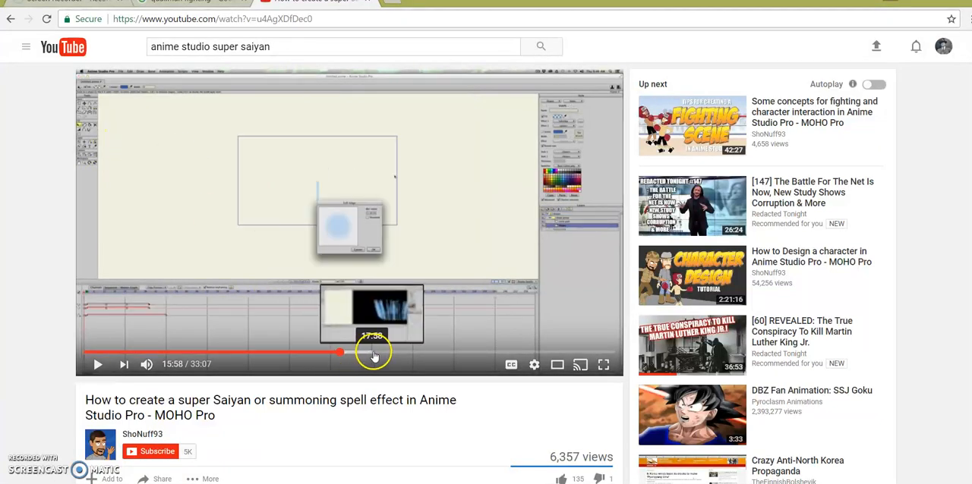
pyautogui.moveTo(340, 352); pyautogui.dragTo(374, 352)
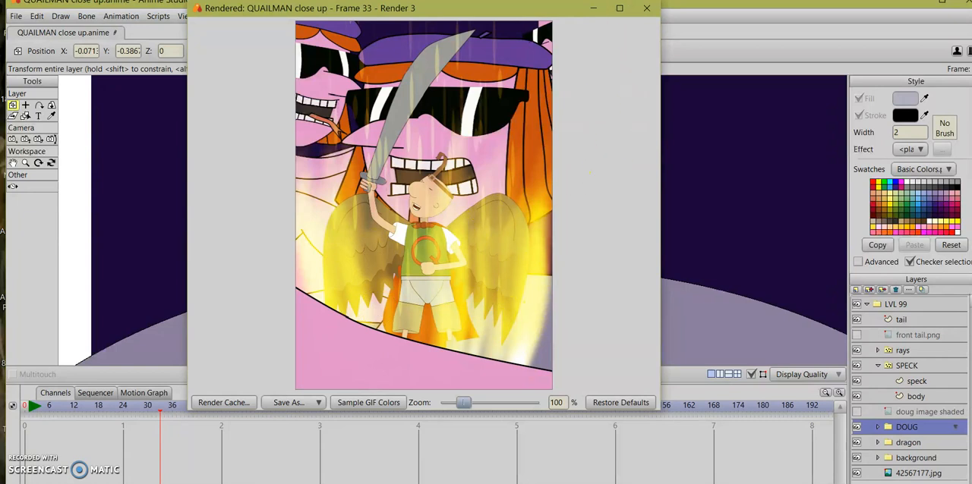
# Step: Close the rendered frame and bring up another render of the Quail Man close-up
pyautogui.click(647, 9)
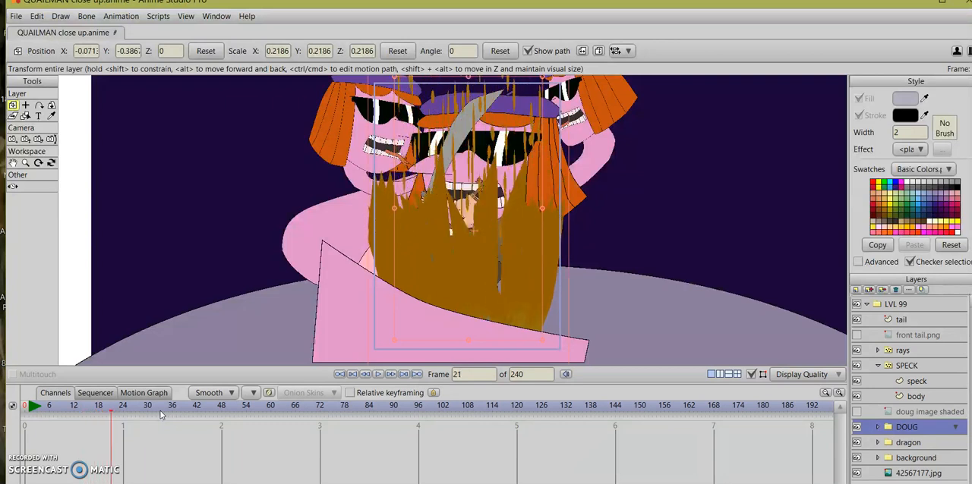
pyautogui.click(143, 416)
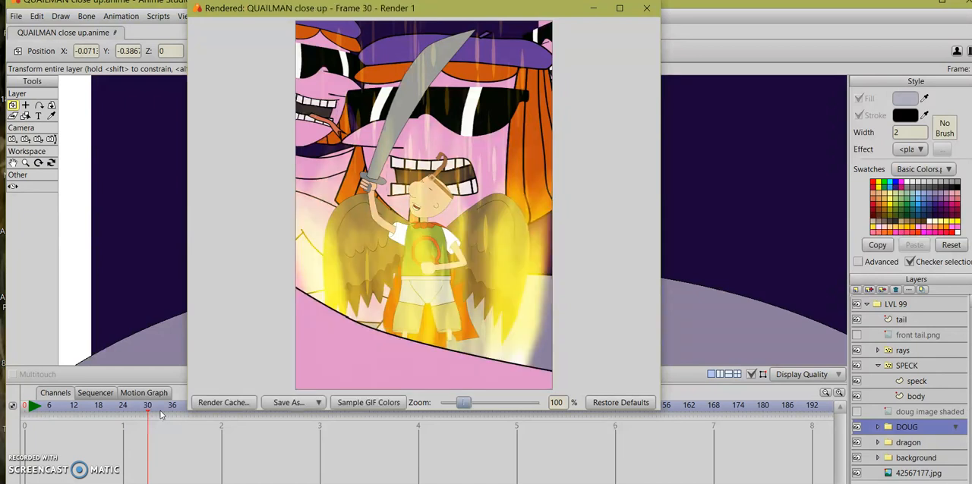
pyautogui.moveTo(647, 30)
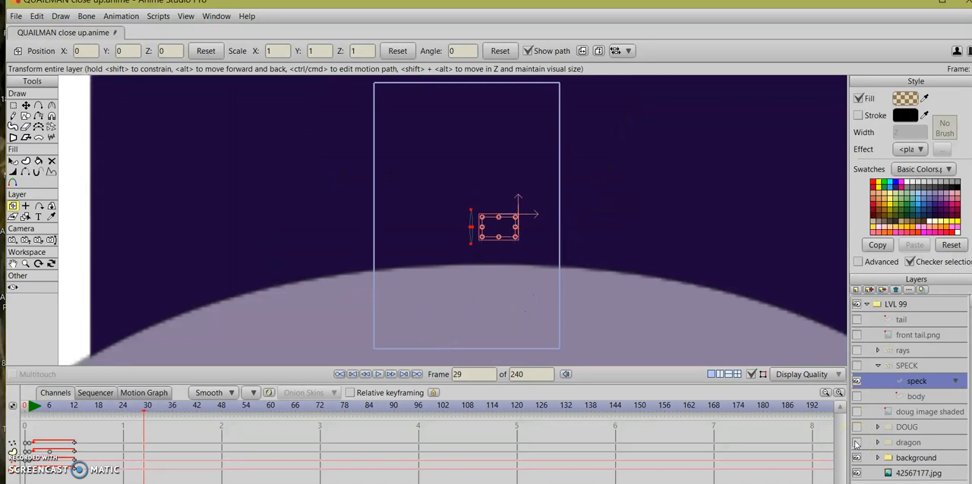
# Step: Collapse the SPECK group, scrub from frame 12 to frame 113 to watch the flames form, and toggle its visibility
pyautogui.click(43, 411)
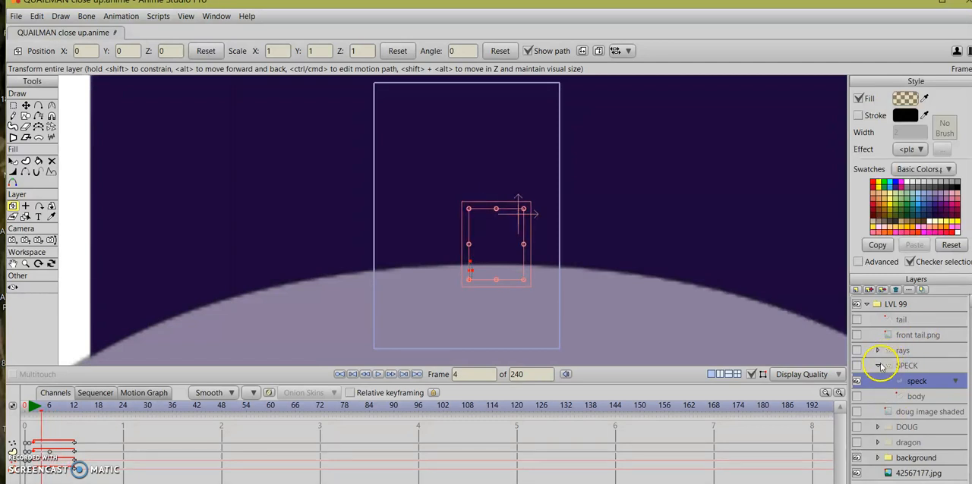
pyautogui.click(908, 367)
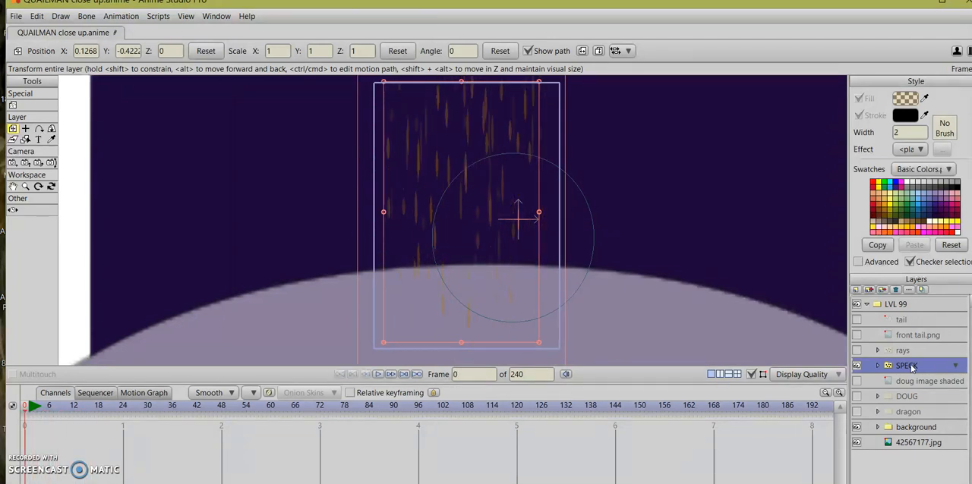
pyautogui.click(73, 419)
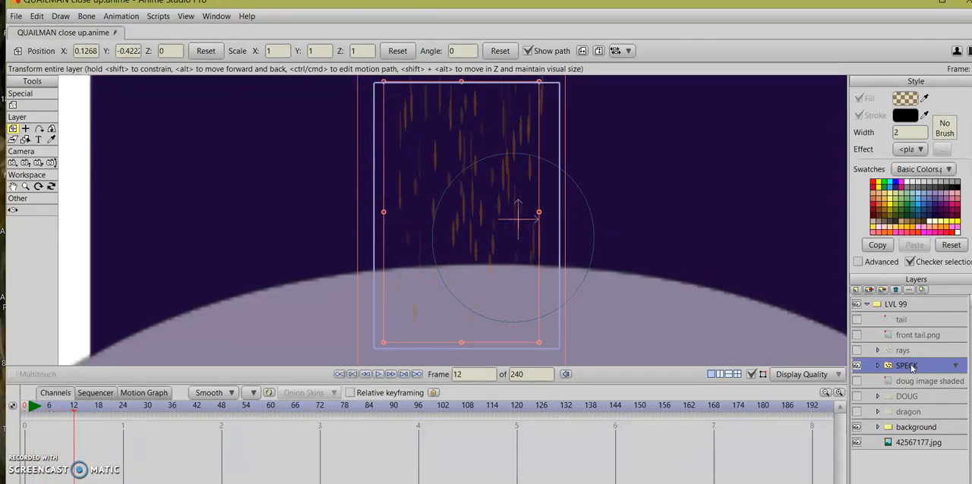
pyautogui.click(246, 411)
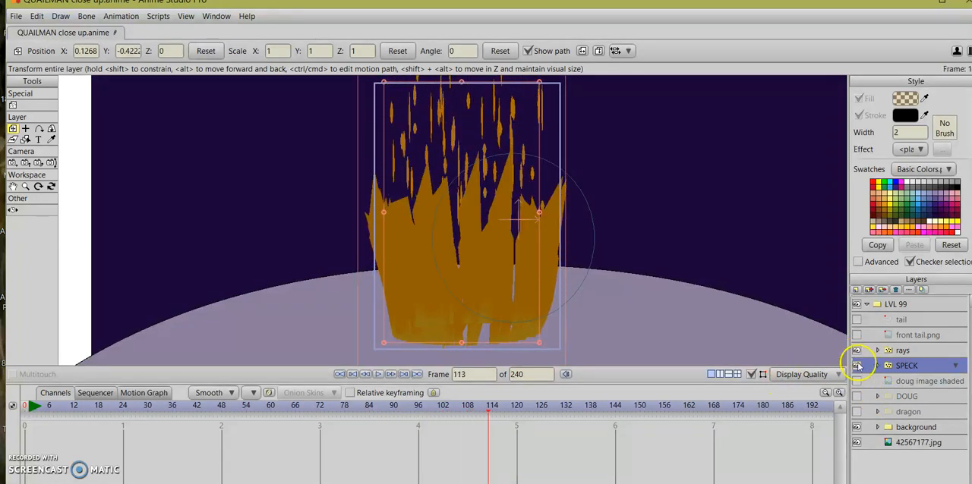
pyautogui.click(857, 364)
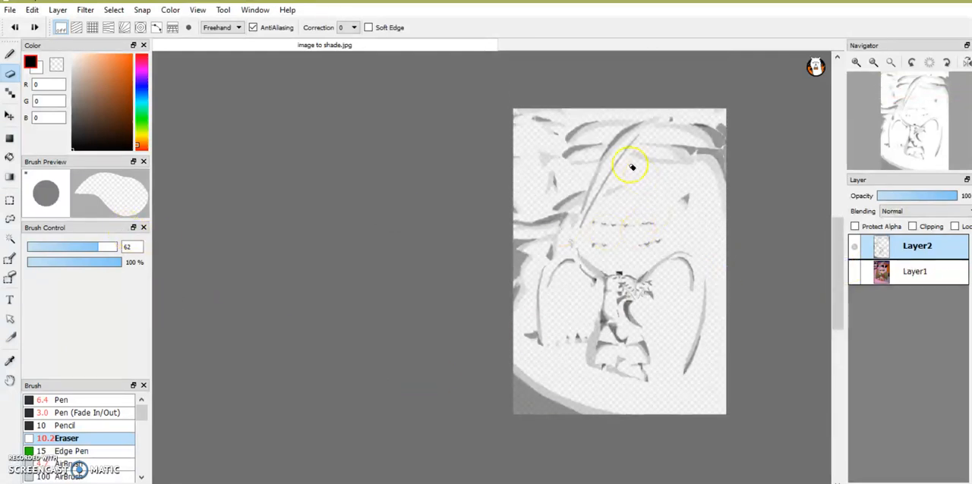
# Step: Choose the Marker brush and restore its Brush Control strength to 100%
pyautogui.moveTo(630, 165); pyautogui.dragTo(671, 339)
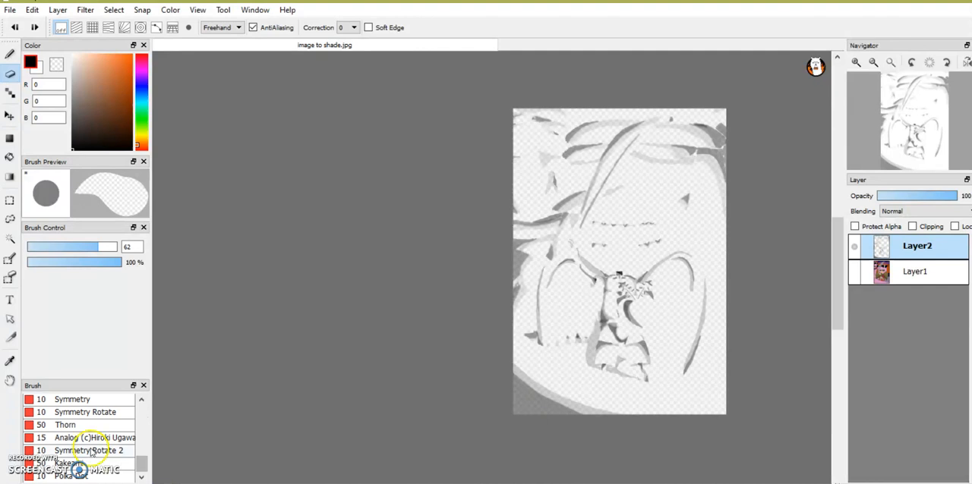
pyautogui.scroll(-3)
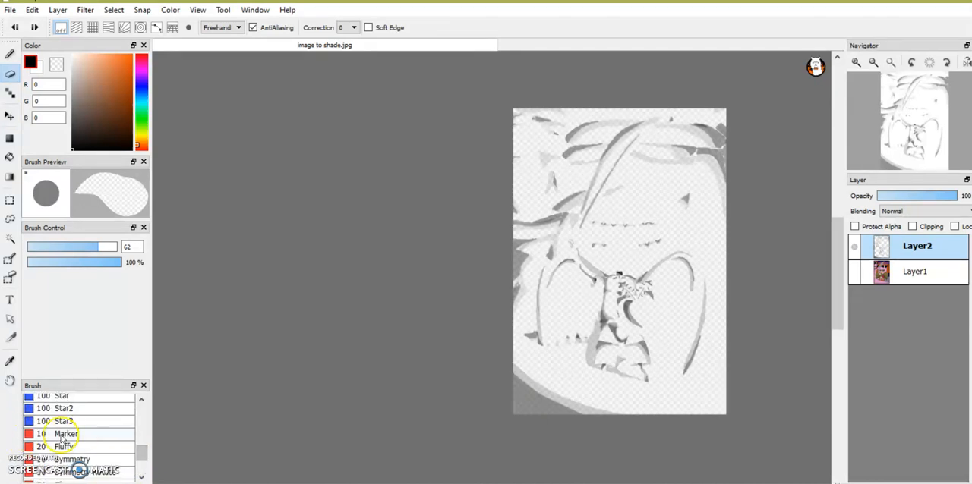
pyautogui.click(60, 433)
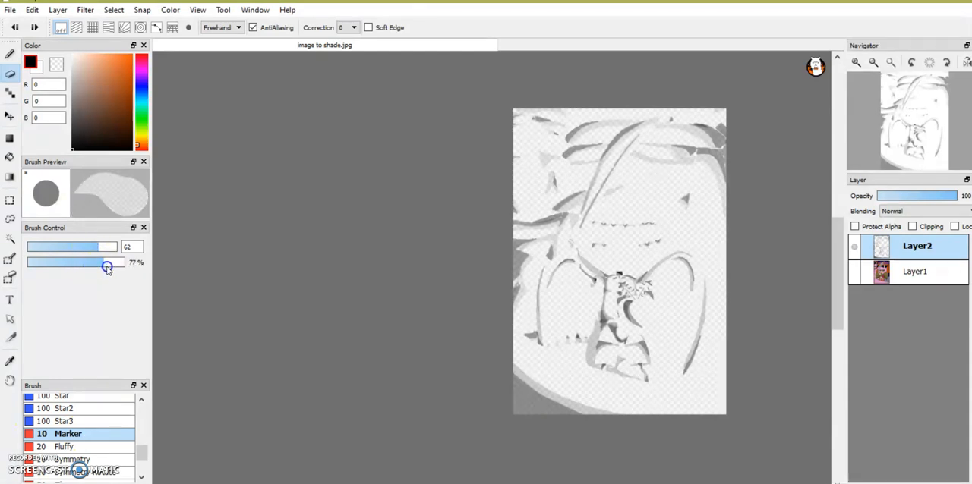
pyautogui.moveTo(103, 261); pyautogui.dragTo(121, 261)
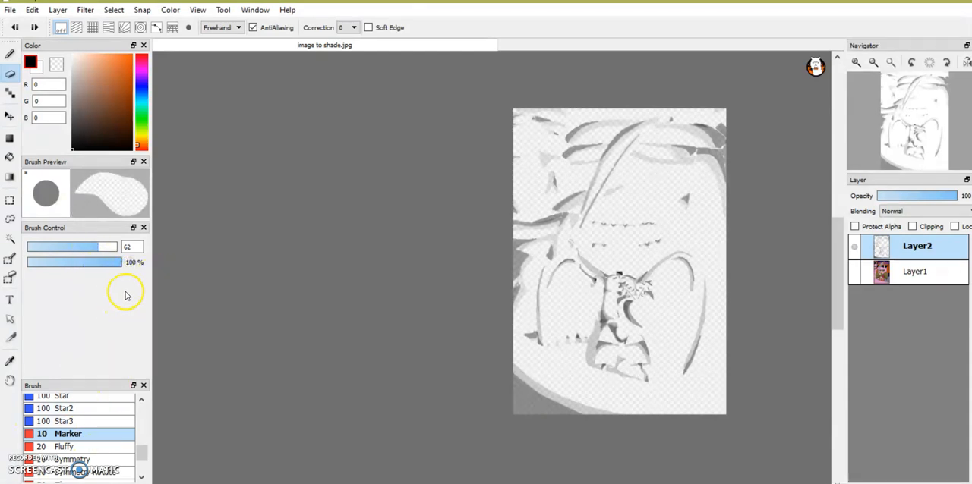
pyautogui.moveTo(91, 305)
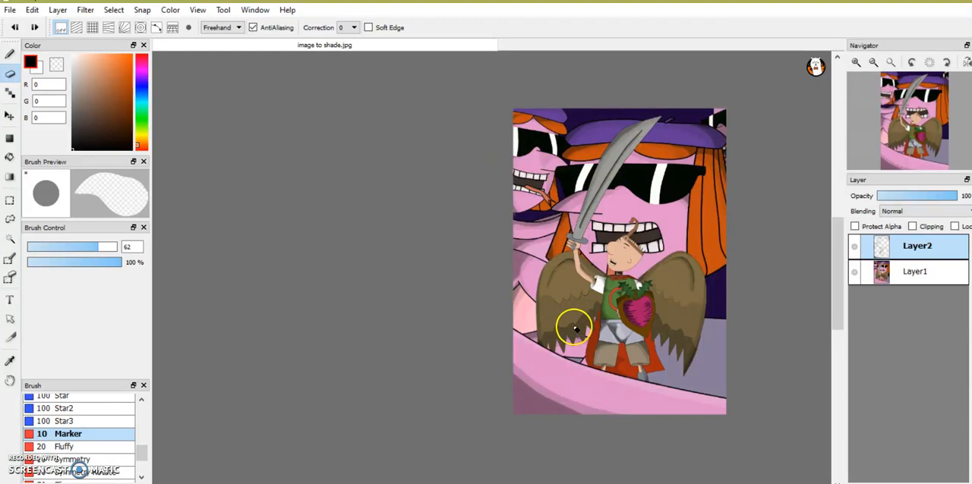
pyautogui.moveTo(548, 355)
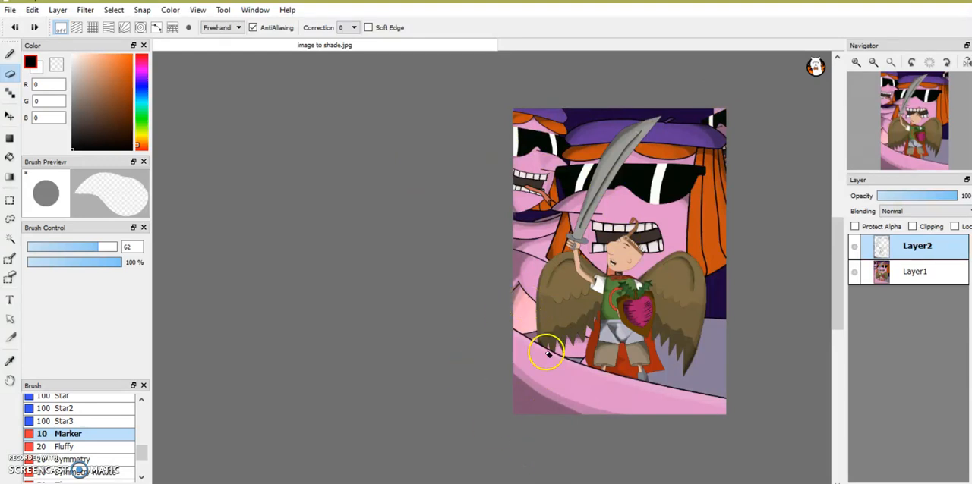
pyautogui.moveTo(739, 185)
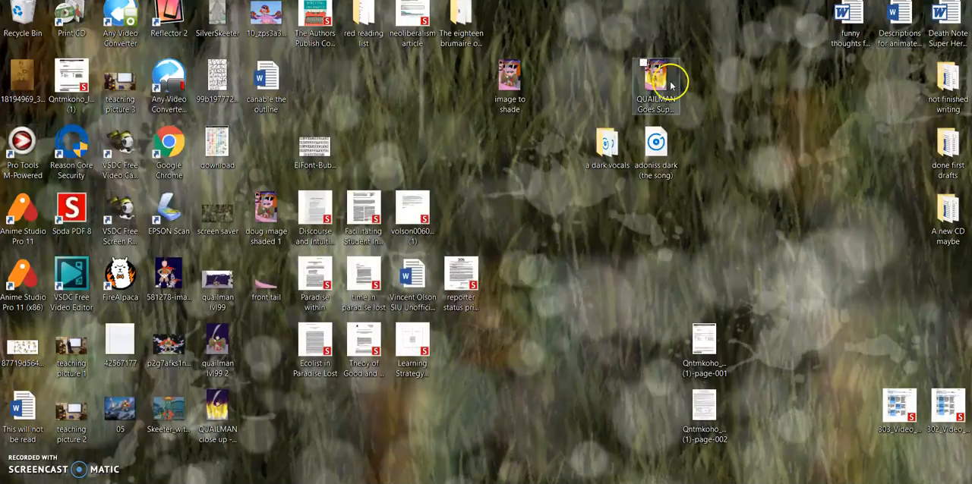
# Step: Open the finished QUAILMAN image from the desktop in Photos
pyautogui.doubleClick(656, 73)
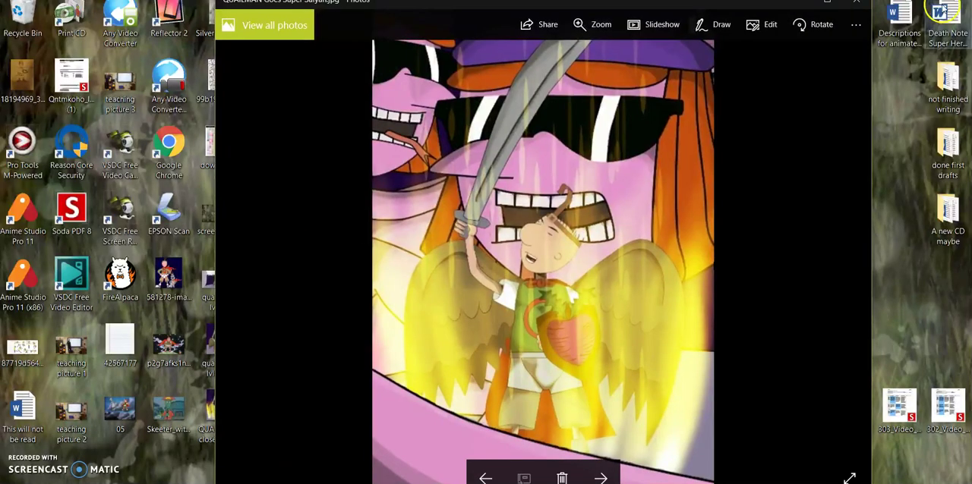
pyautogui.moveTo(612, 267)
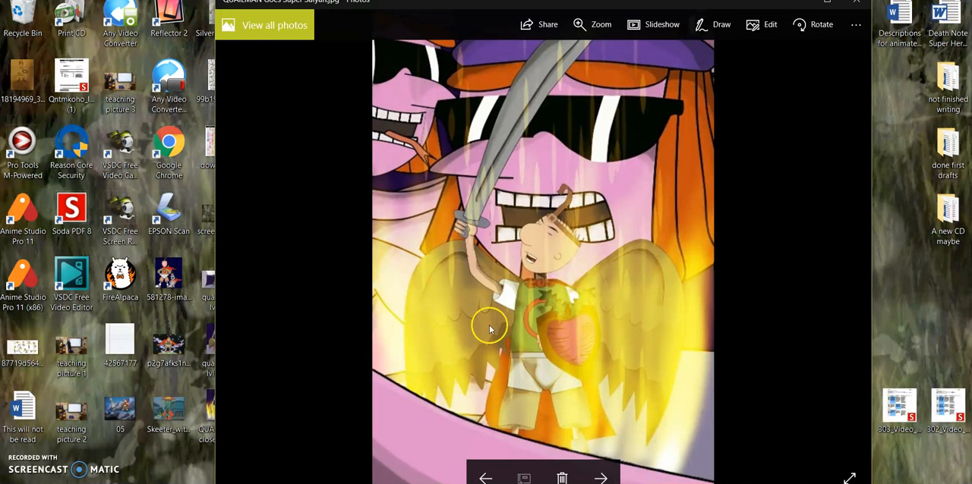
pyautogui.moveTo(683, 406)
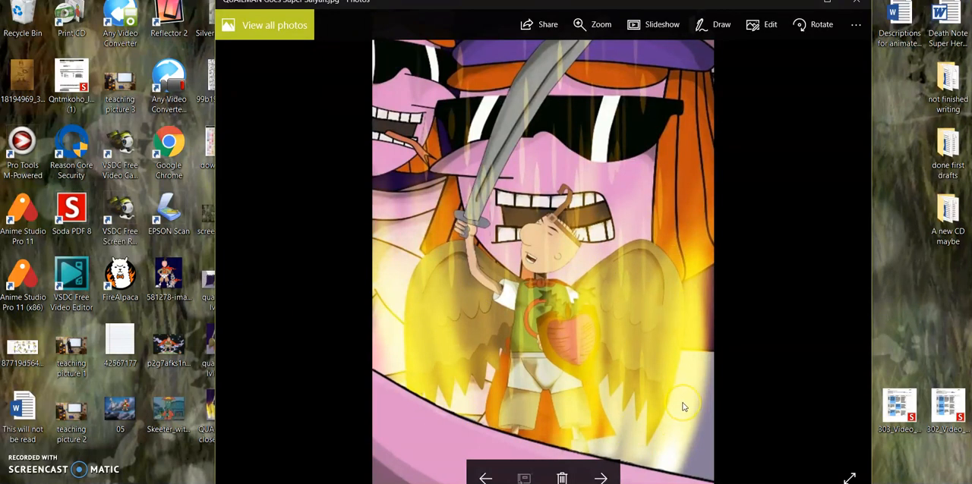